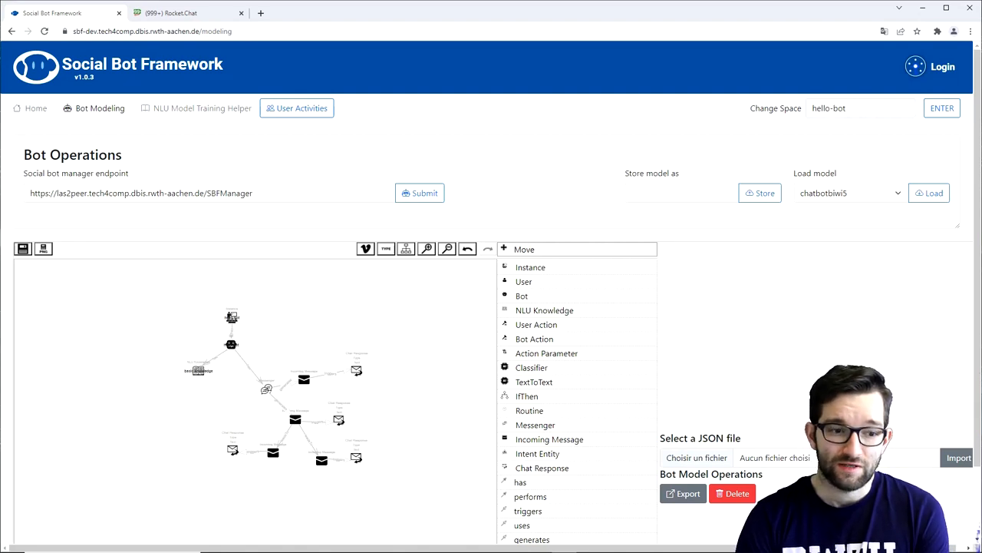
{"action": "mouse_move", "coordinate": [427, 348]}
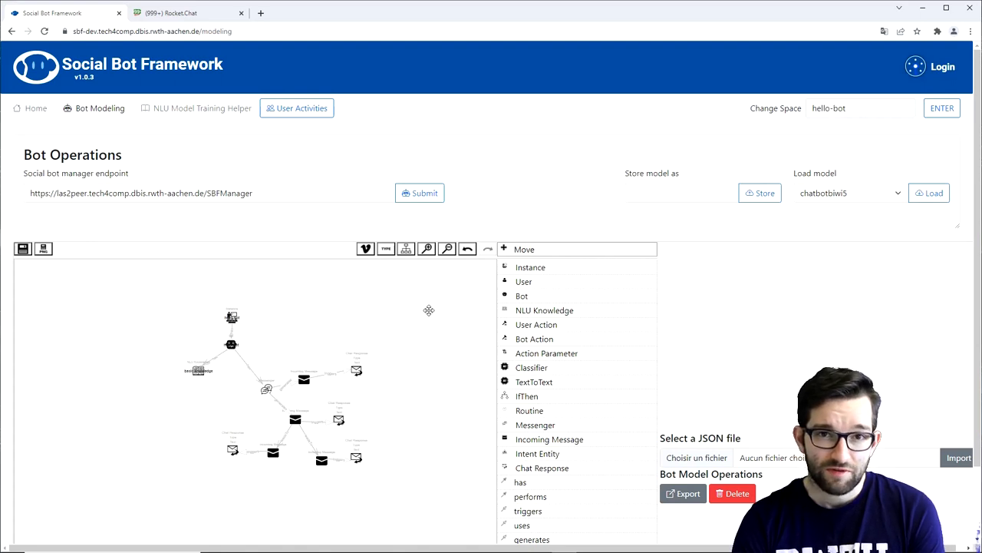
{"action": "mouse_move", "coordinate": [420, 313]}
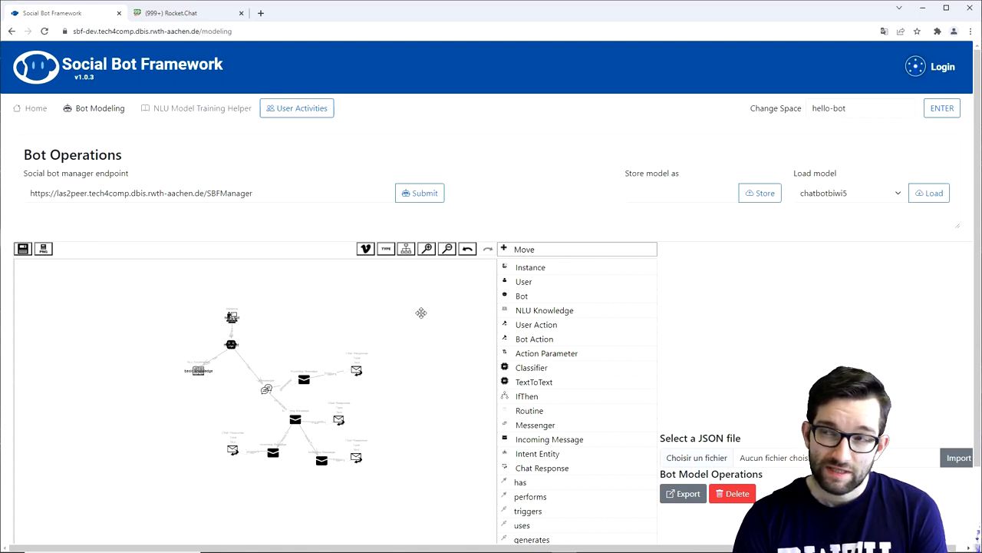
{"action": "mouse_move", "coordinate": [424, 307]}
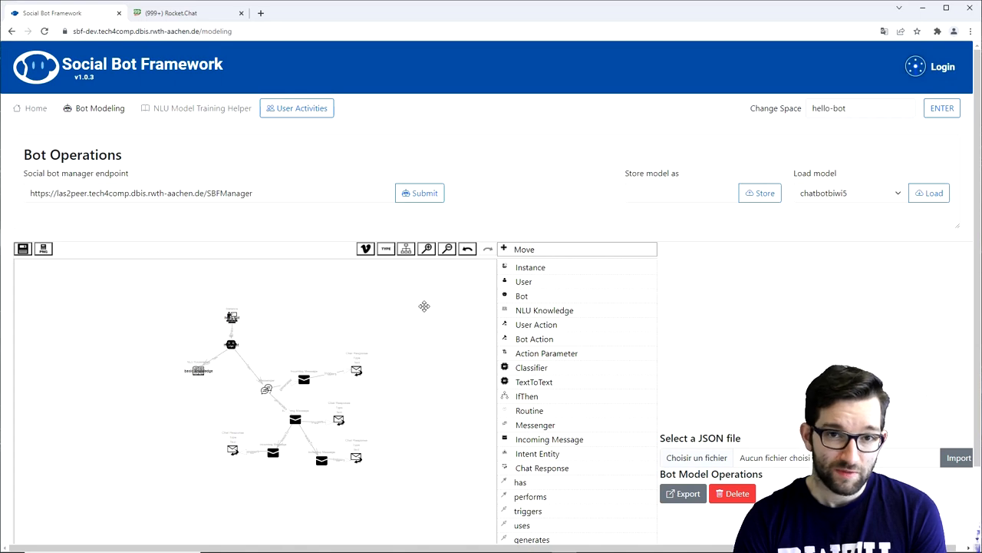
{"action": "mouse_move", "coordinate": [420, 321]}
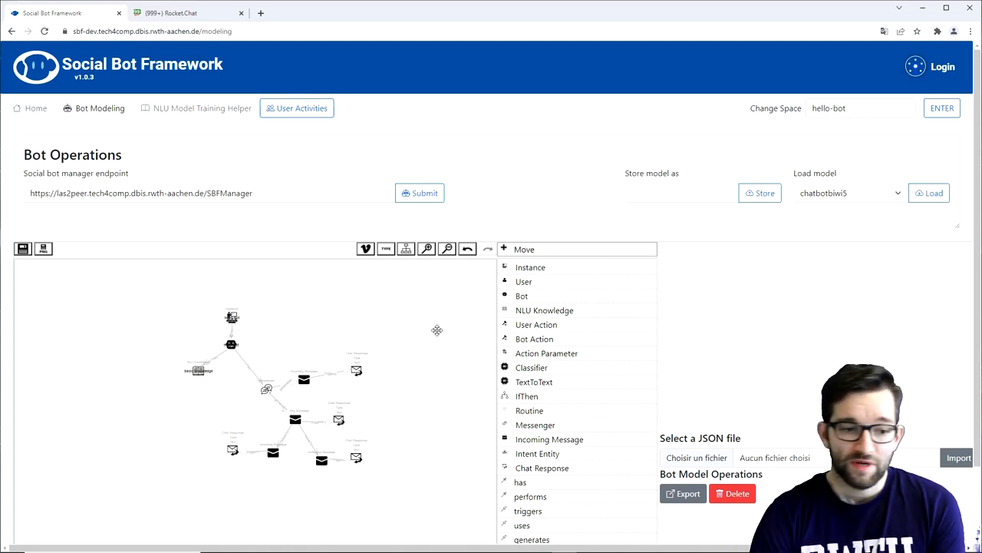
{"action": "mouse_move", "coordinate": [432, 332]}
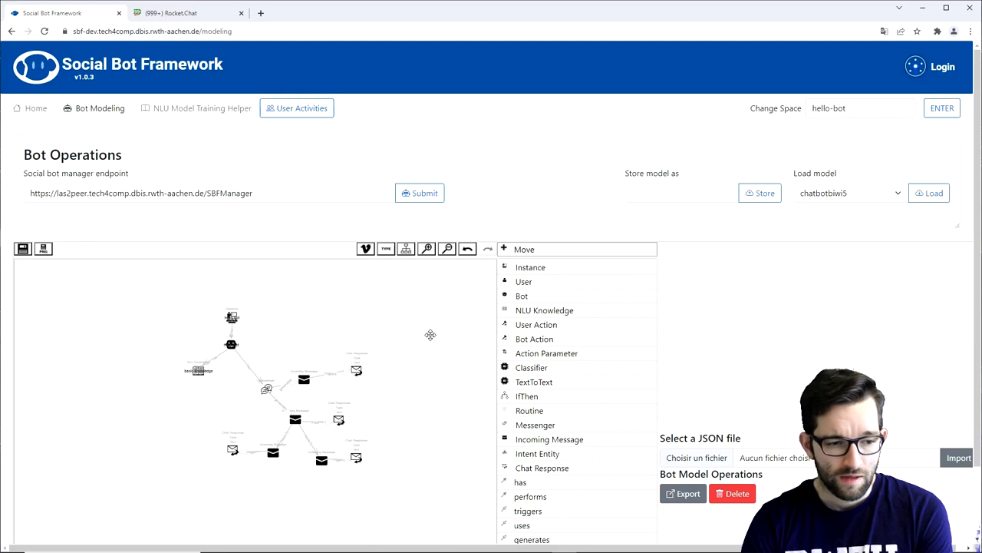
{"action": "mouse_move", "coordinate": [435, 352]}
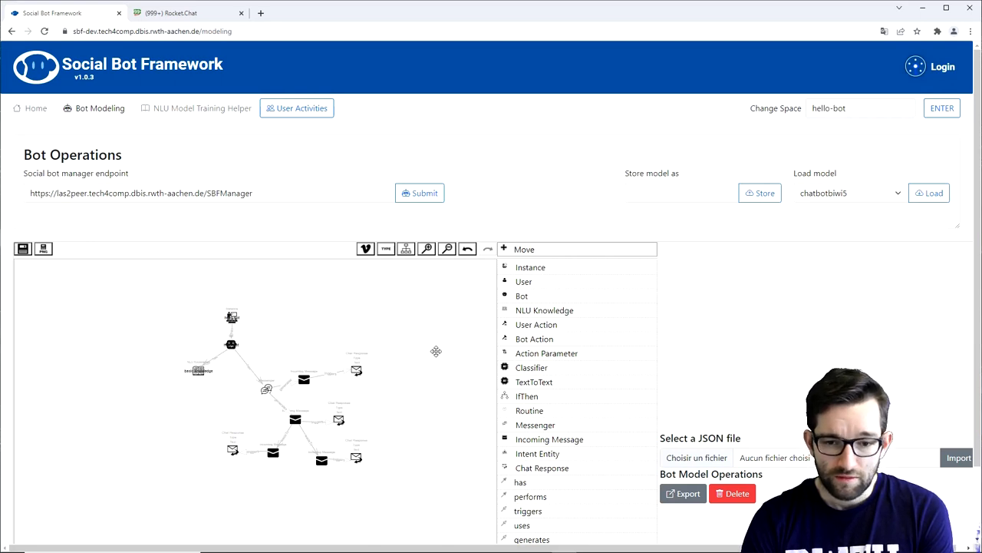
{"action": "mouse_move", "coordinate": [402, 368]}
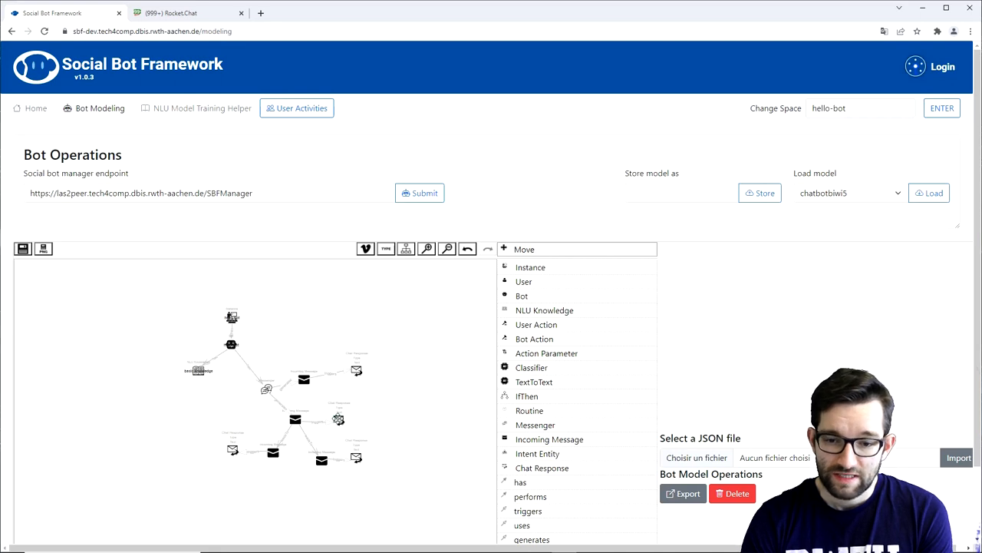
Extend the greeting Chat Response to 'Hello world! would you like to know the weather?'
{"action": "left_click", "coordinate": [338, 419]}
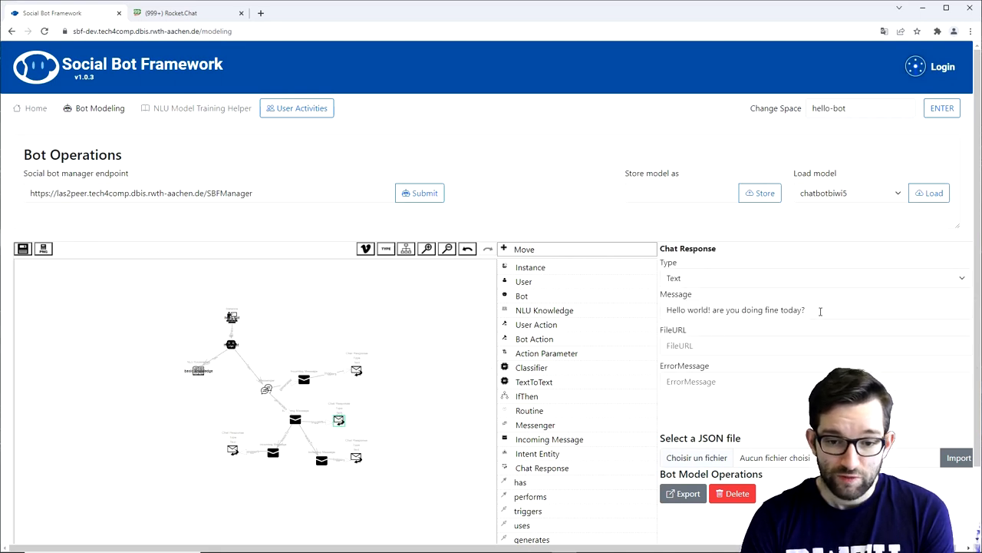
{"action": "double_click", "coordinate": [760, 310]}
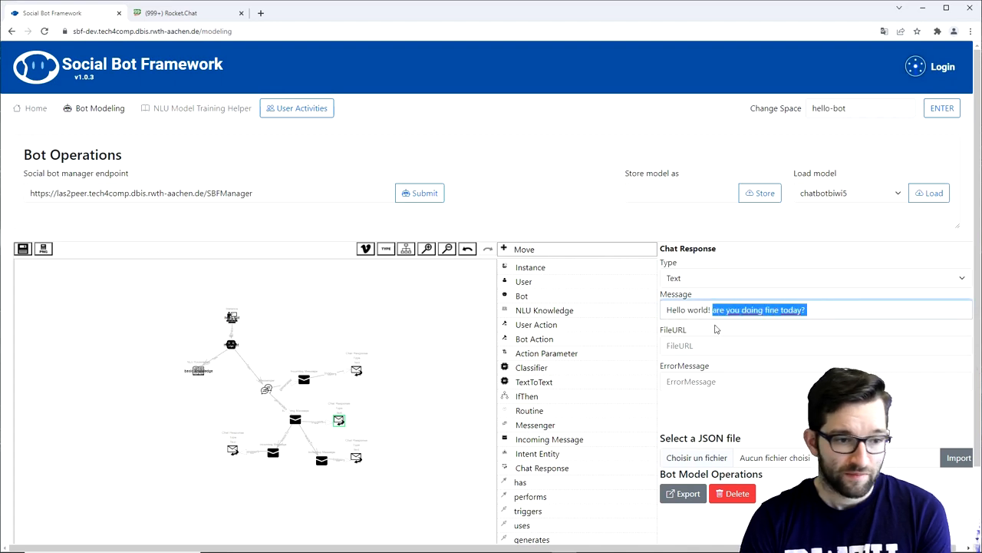
{"action": "type", "text": "would you"}
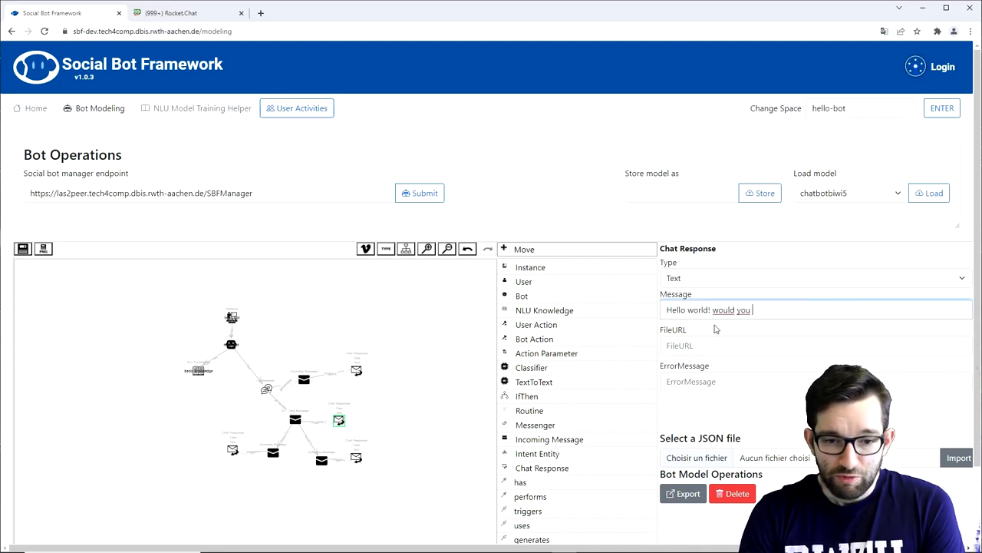
{"action": "type", "text": "like to knowthe weate"}
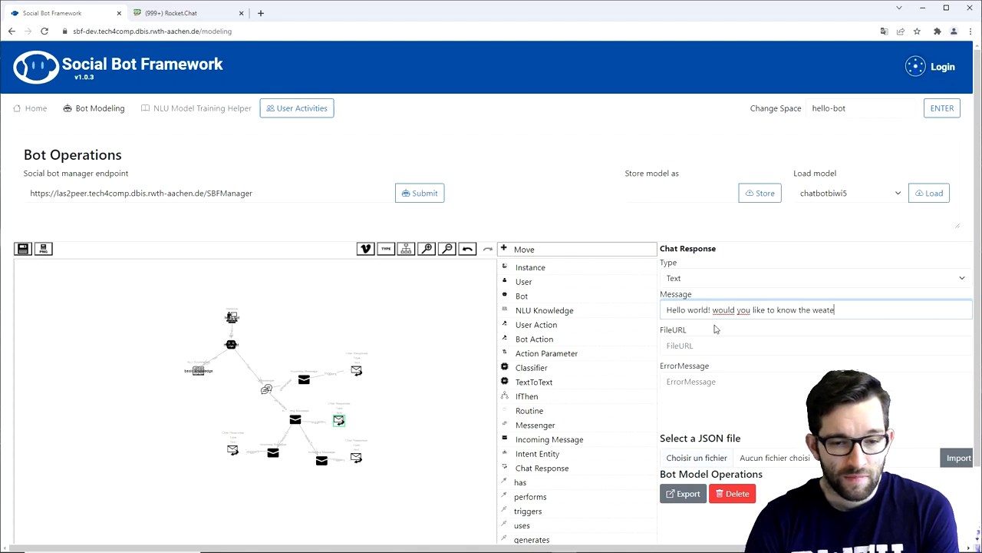
{"action": "type", "text": "r"}
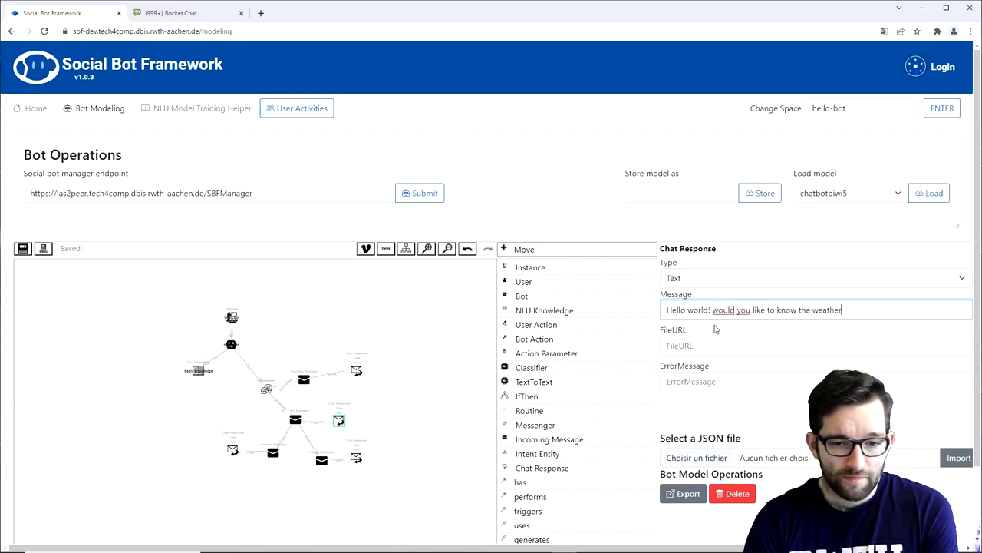
{"action": "type", "text": "?"}
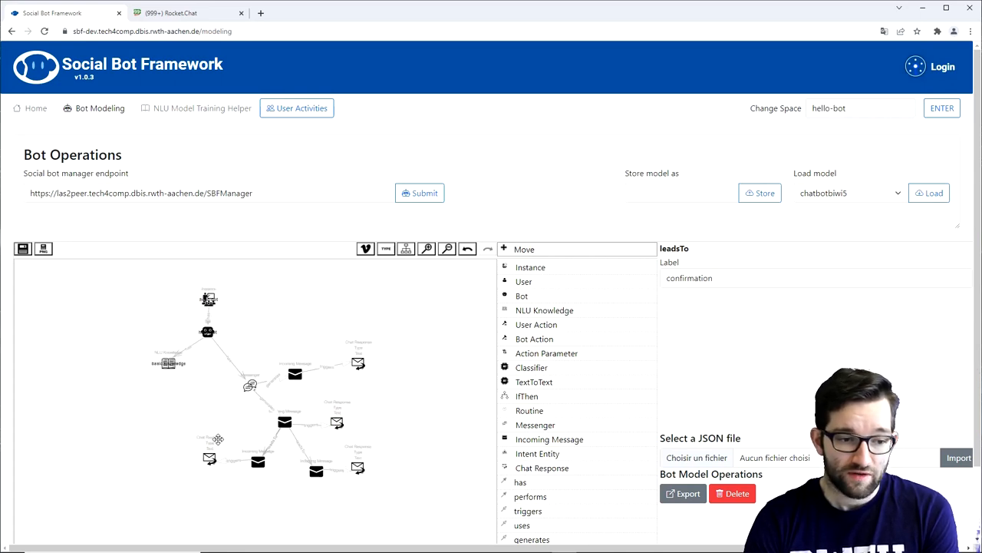
Replace the confirmation reply with 'For which city would you like to know the weather?'
{"action": "left_click", "coordinate": [208, 457]}
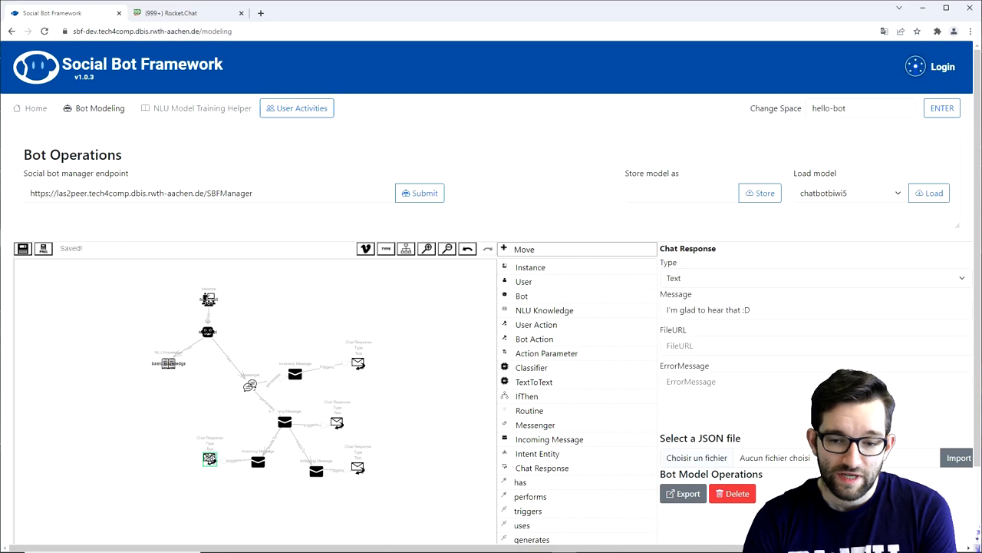
{"action": "triple_click", "coordinate": [707, 310]}
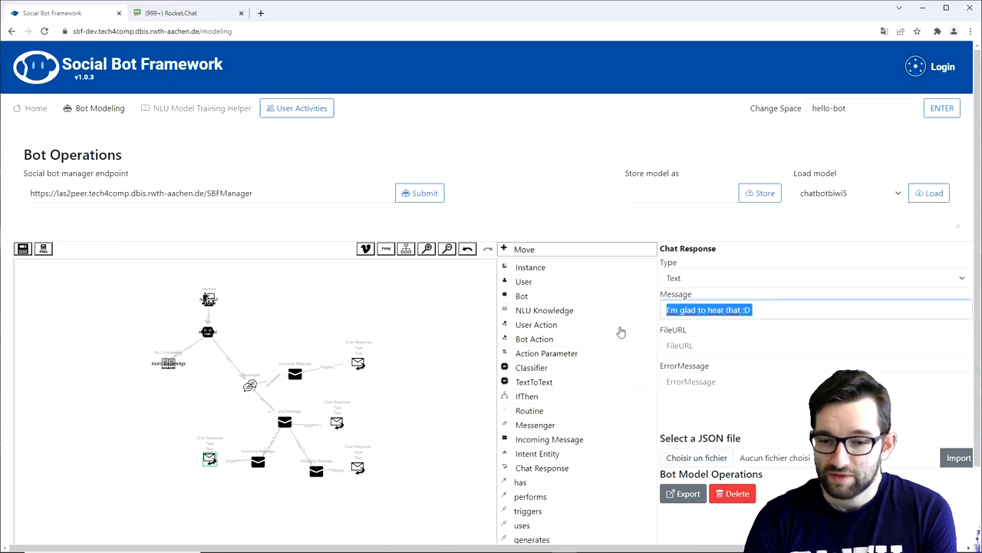
{"action": "type", "text": "For which city would"}
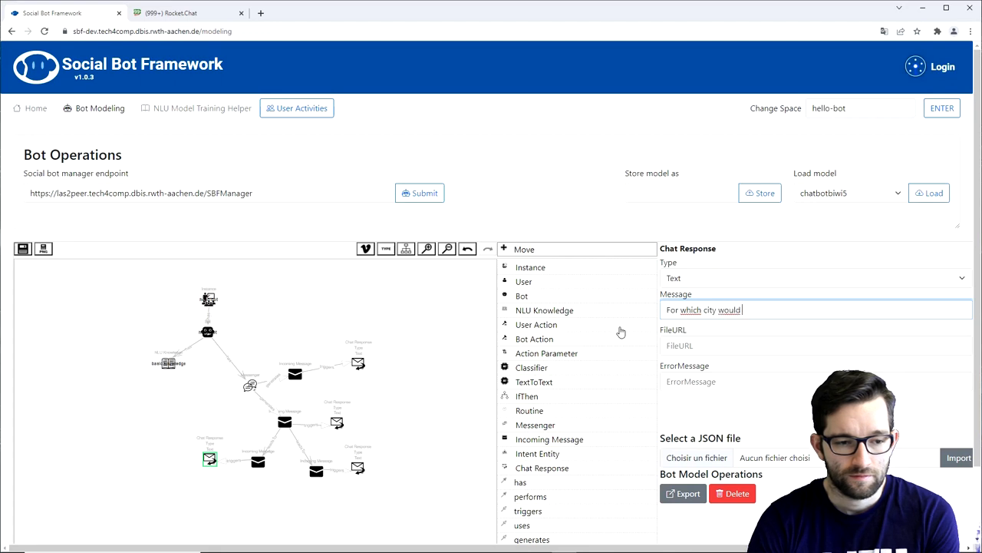
{"action": "type", "text": "you like to know"}
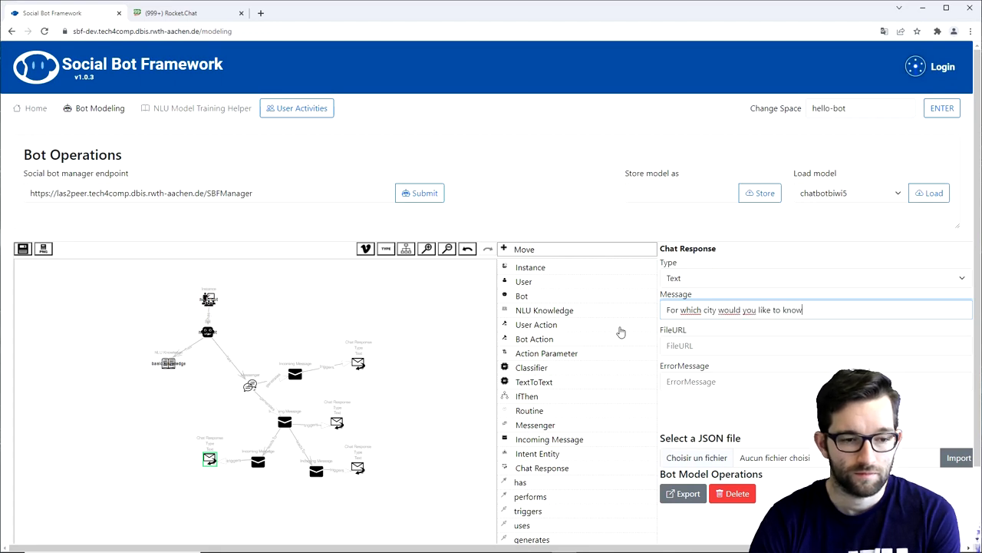
{"action": "type", "text": "the weather? :D"}
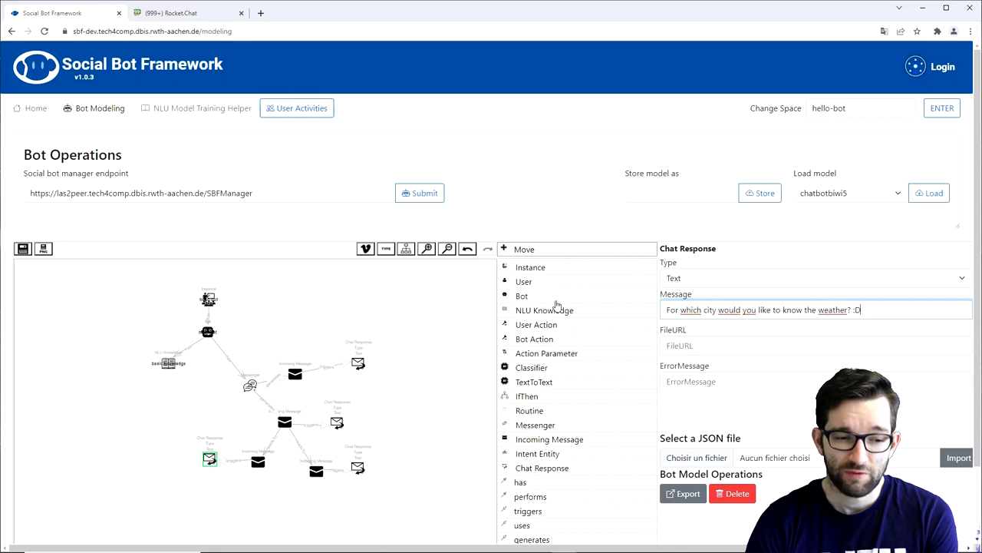
Add '## intent: city' with example '[Aachen](cityName)' to the NLU training data
{"action": "left_click", "coordinate": [203, 107]}
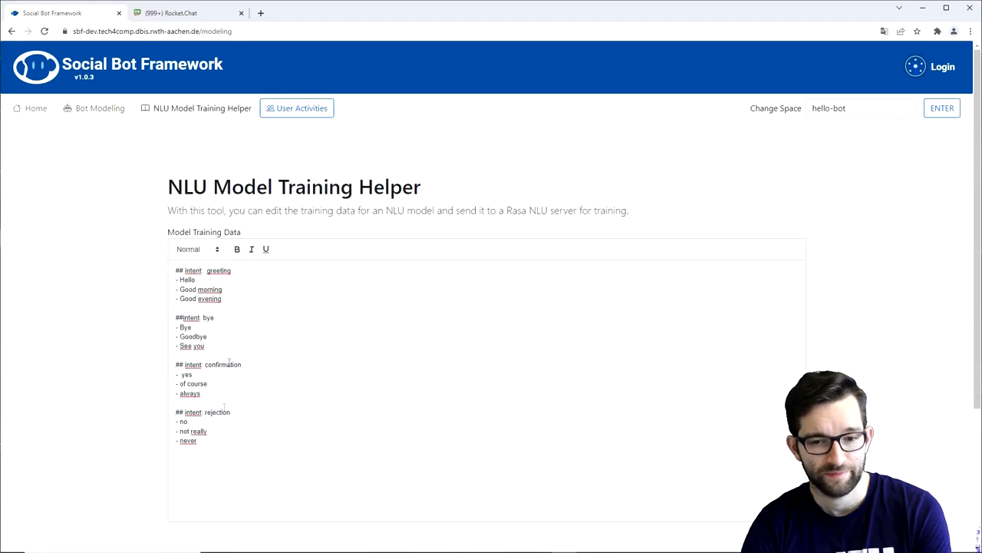
{"action": "type", "text": "## intent: city"}
{"action": "type", "text": "-"}
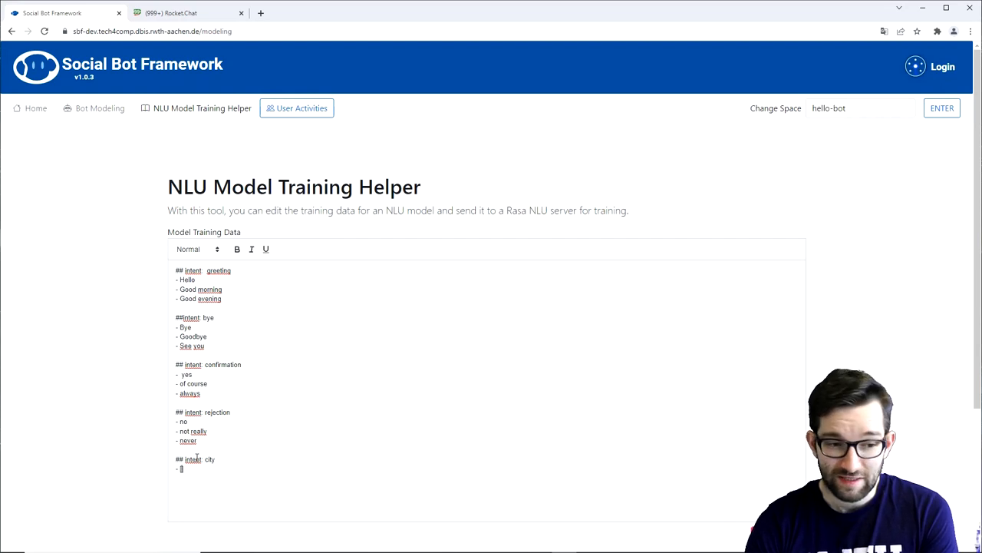
{"action": "type", "text": "["}
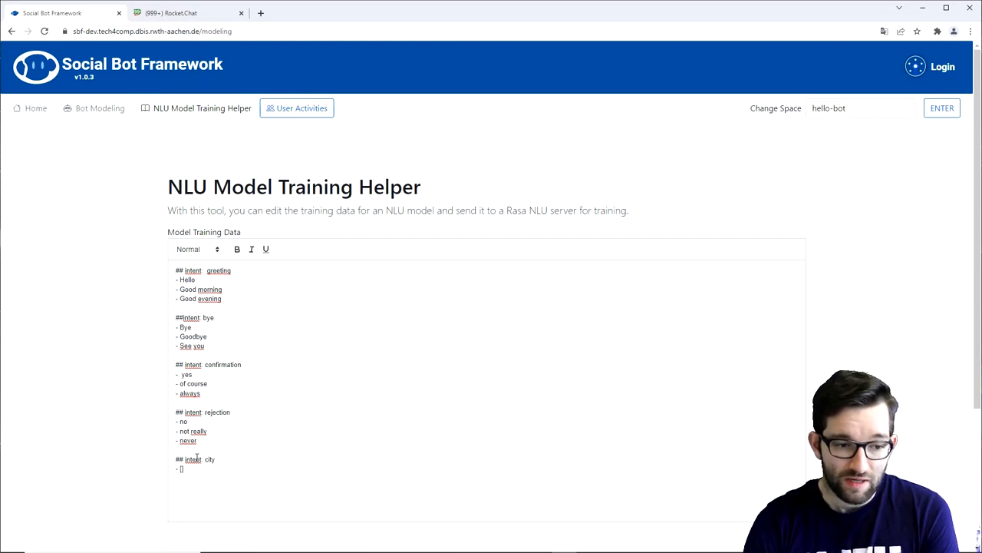
{"action": "type", "text": "[Aachen](cityName"}
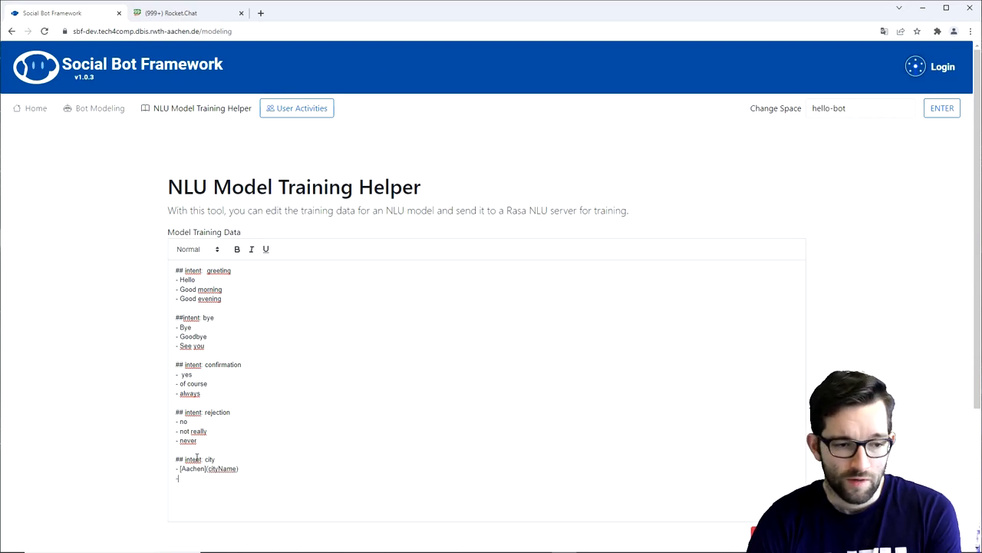
Add '[Bonn](cityName)' and '[Cologne](cityName)' examples to the city intent
{"action": "type", "text": "[]"}
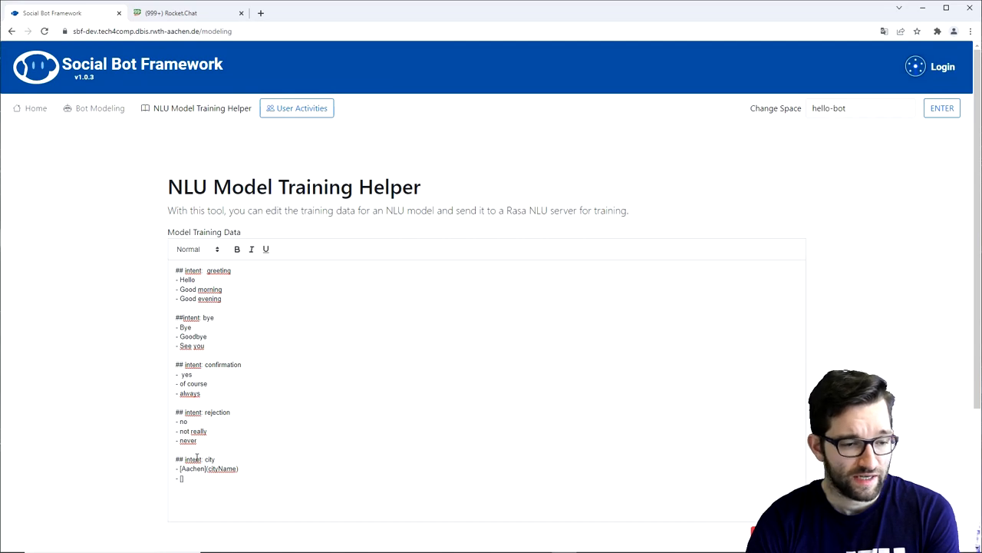
{"action": "type", "text": "[Bonn]"}
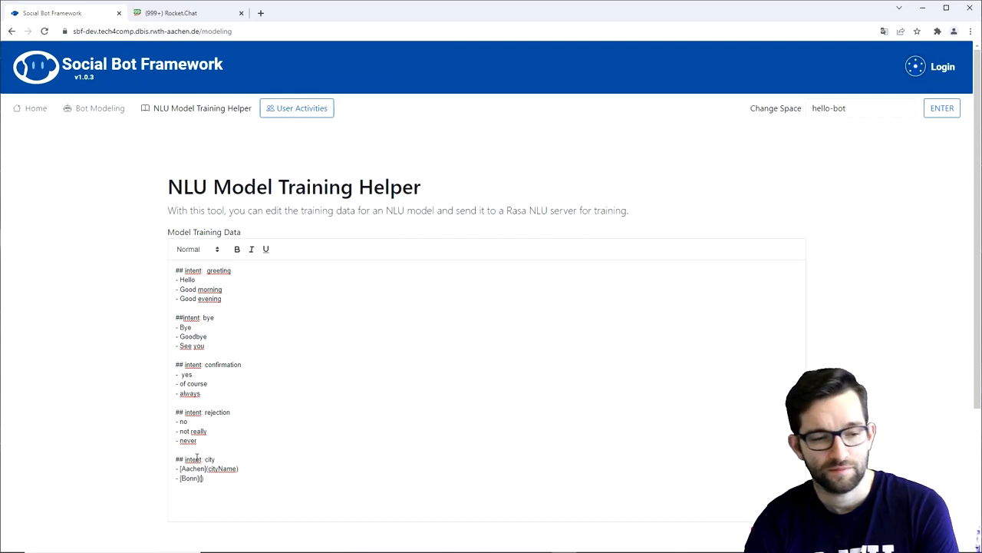
{"action": "type", "text": "(city)"}
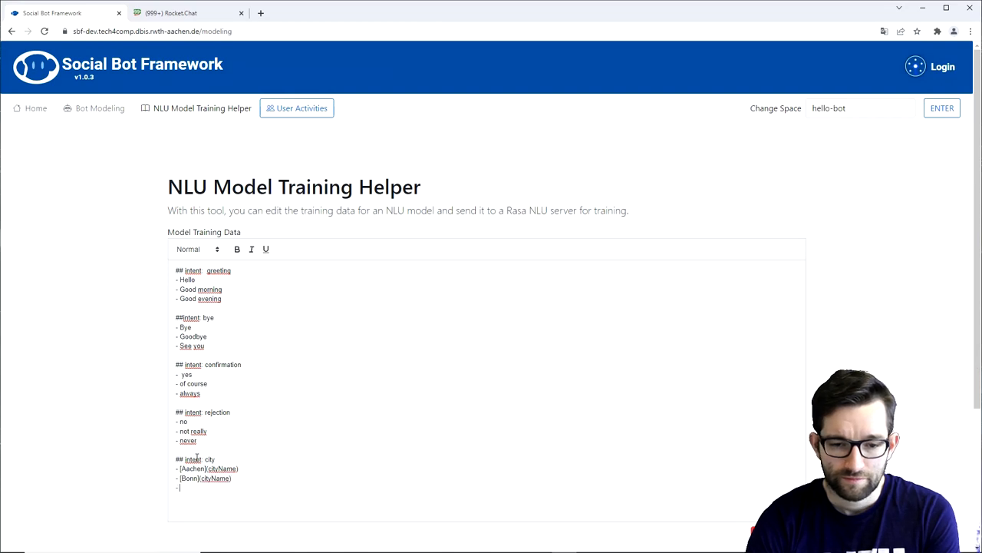
{"action": "type", "text": "["}
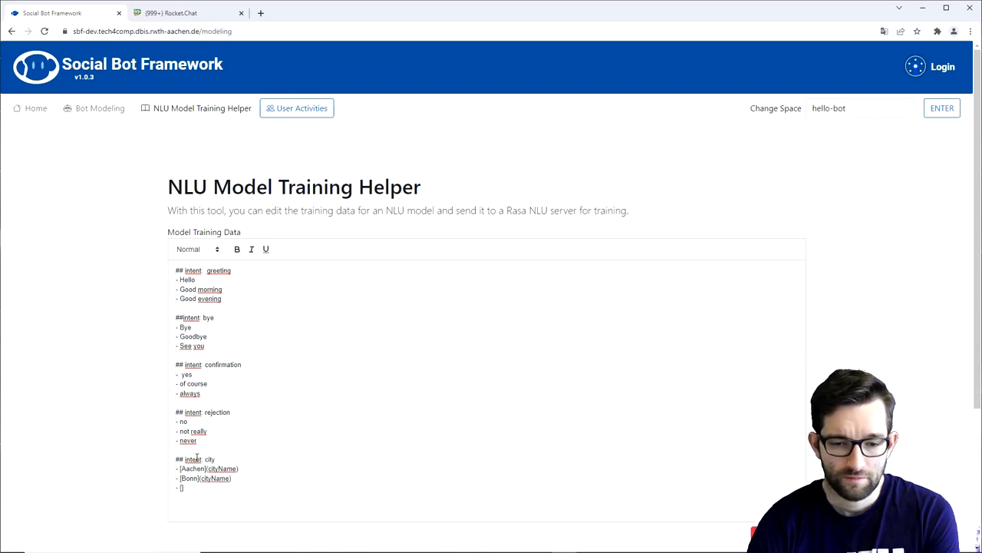
{"action": "type", "text": "[Cologne]()"}
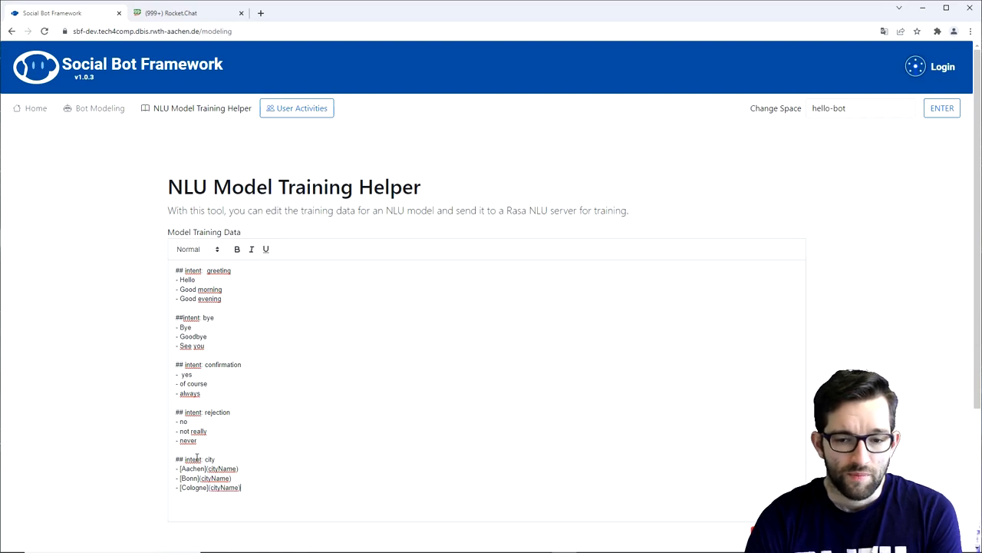
Add 'for [Differdingen](cityName)' and 'weather for [paris](cityName)' example lines
{"action": "key", "text": "Enter"}
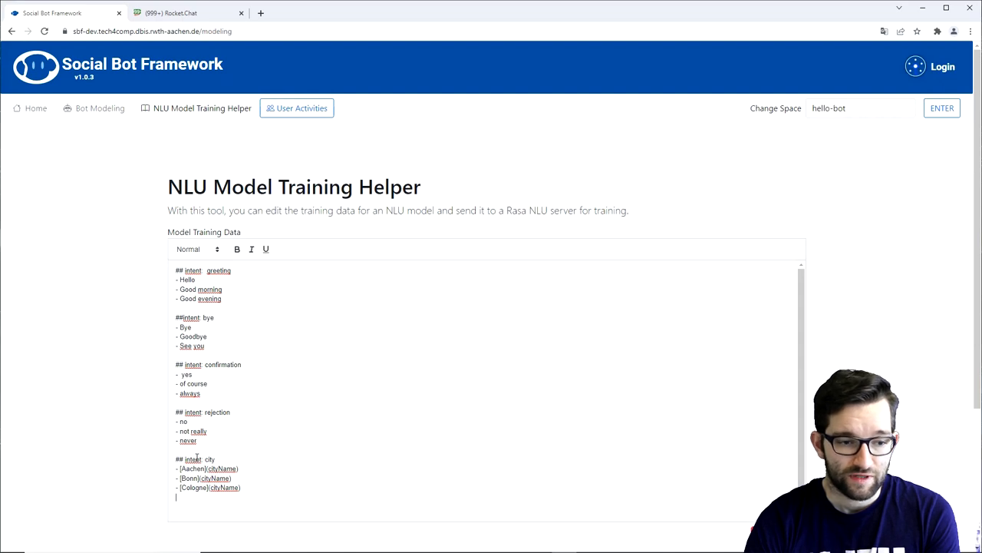
{"action": "type", "text": "-"}
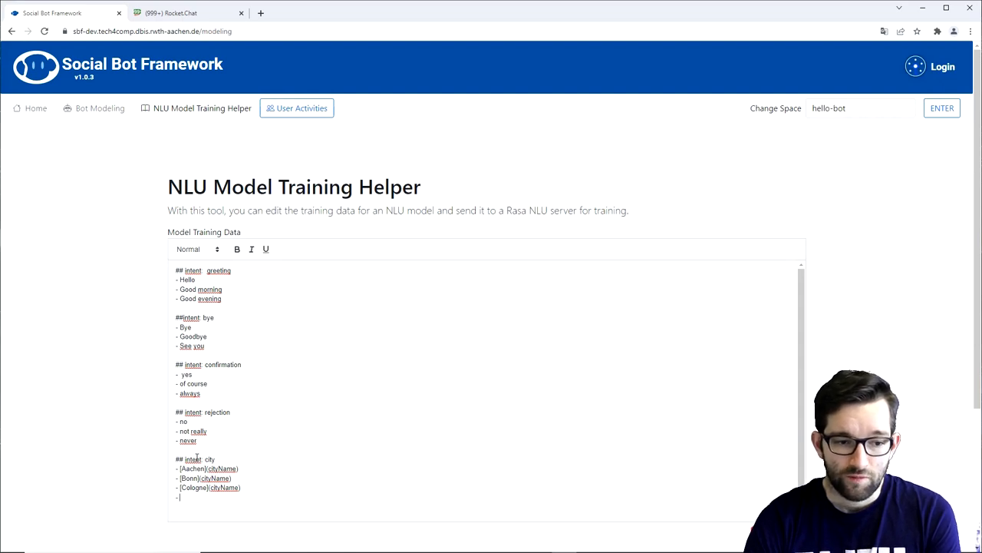
{"action": "type", "text": "for"}
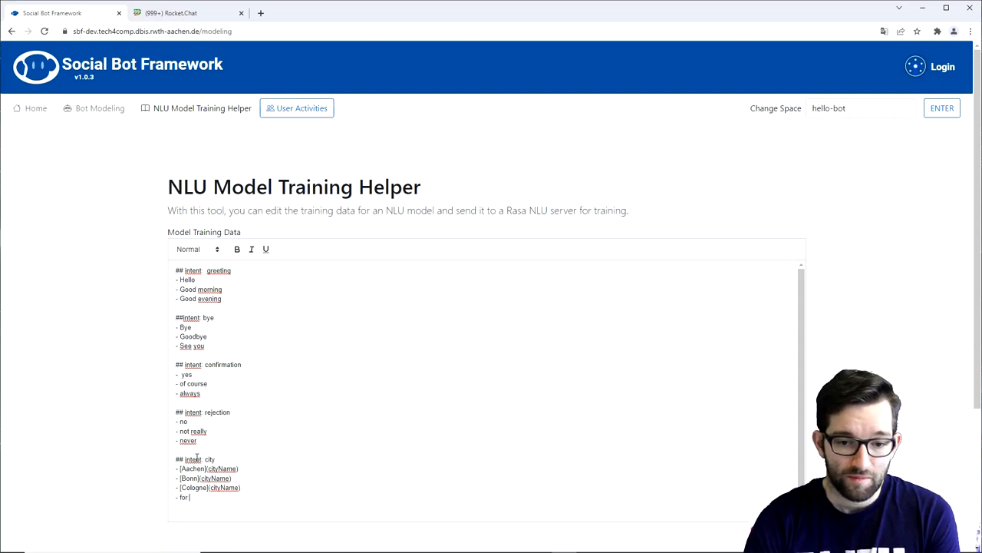
{"action": "type", "text": "[]"}
{"action": "type", "text": "- i would like to know the"}
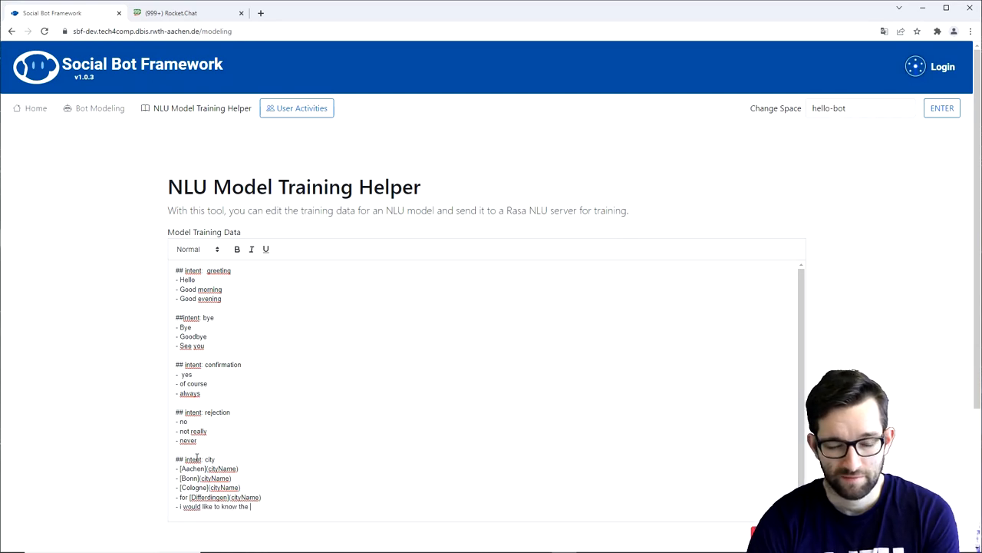
{"action": "type", "text": "weather for"}
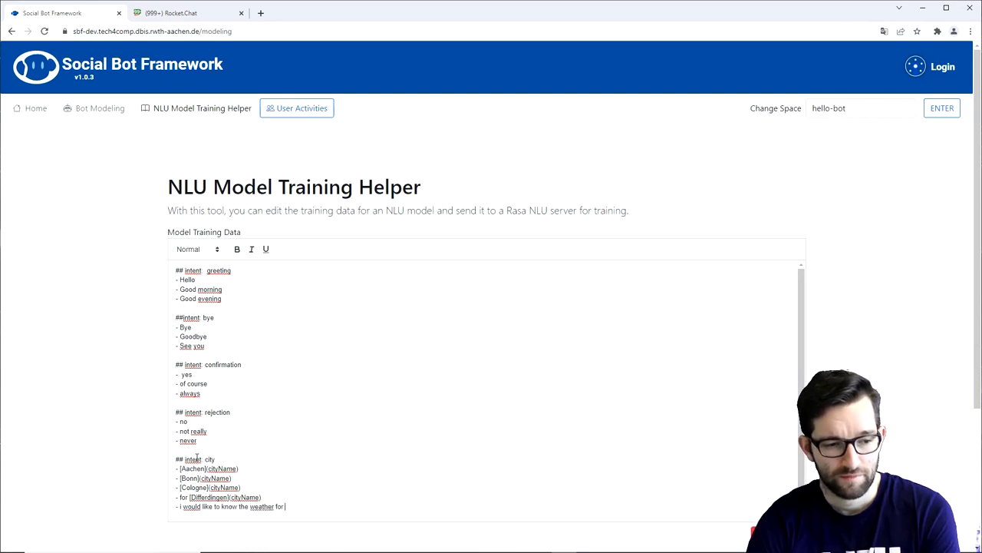
{"action": "type", "text": "[]"}
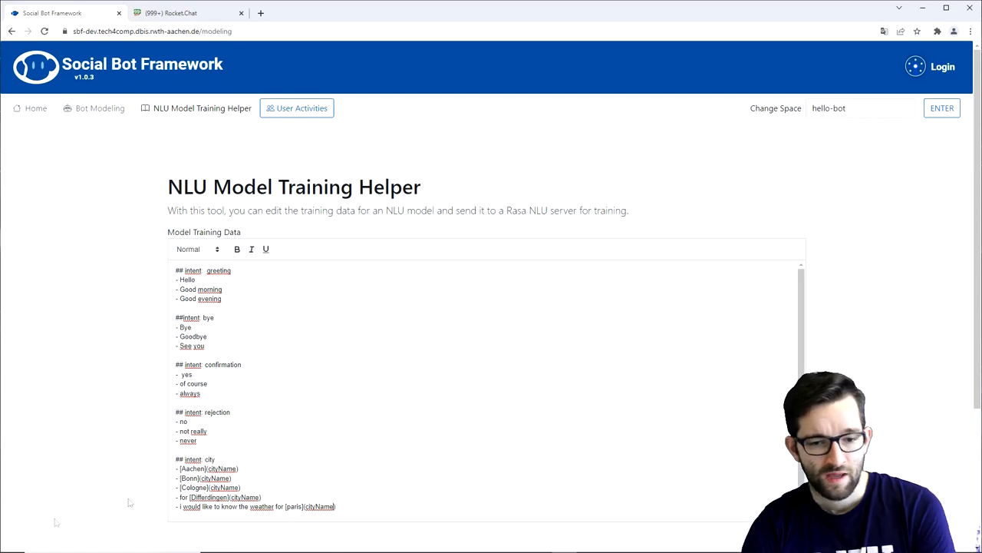
{"action": "scroll", "scroll_direction": "down", "scroll_amount": 3}
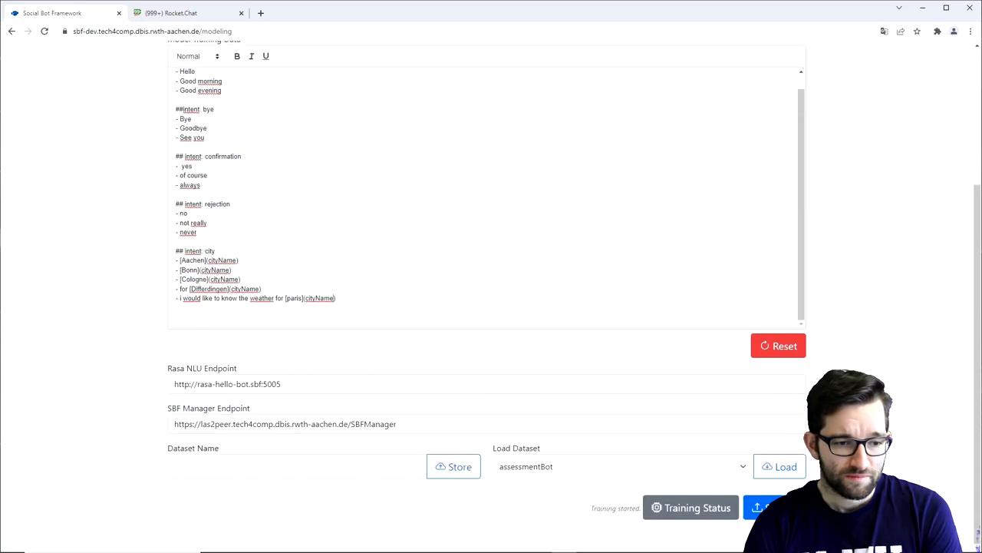
{"action": "scroll", "scroll_direction": "up", "scroll_amount": 3}
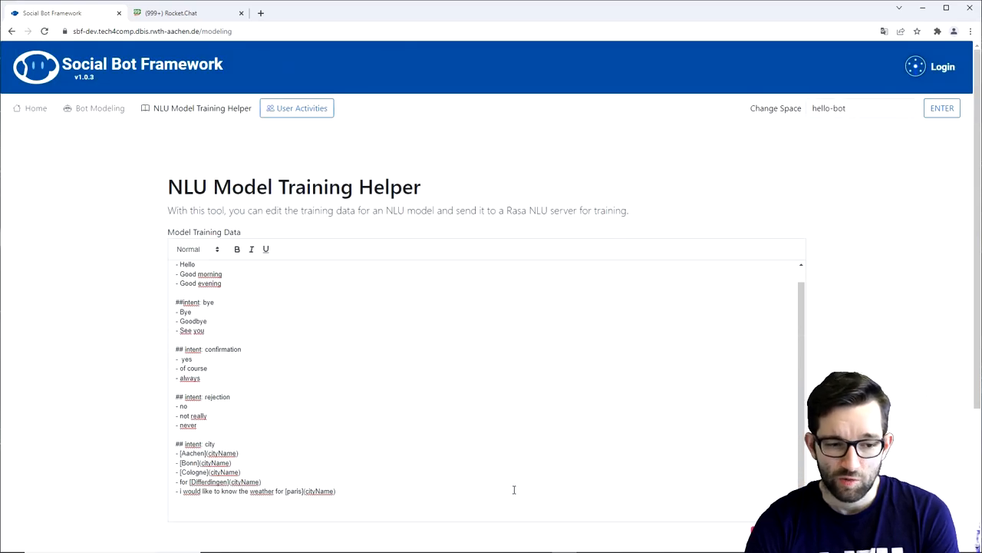
{"action": "mouse_move", "coordinate": [121, 150]}
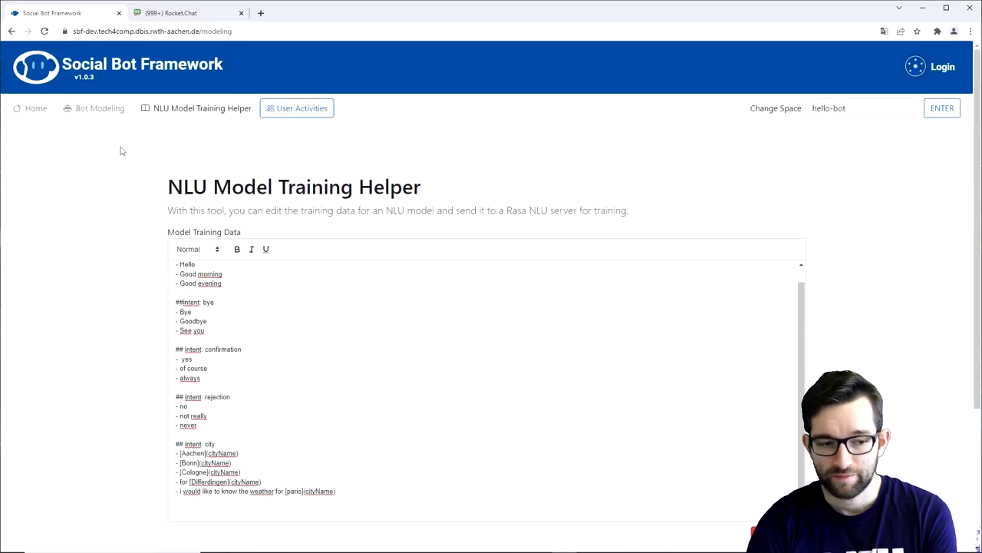
In Bot Modeling, label the new leadsTo connection 'city'
{"action": "left_click", "coordinate": [99, 107]}
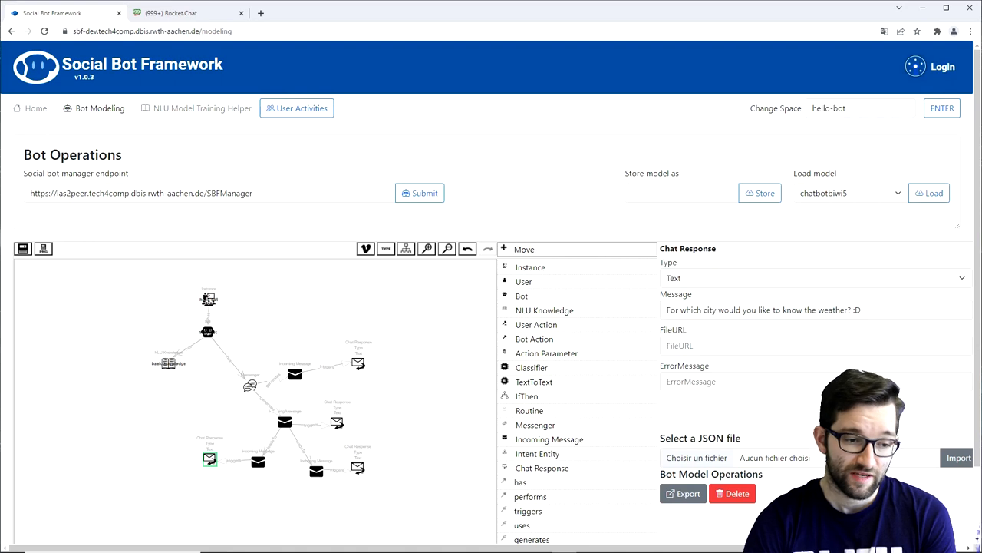
{"action": "mouse_move", "coordinate": [491, 307]}
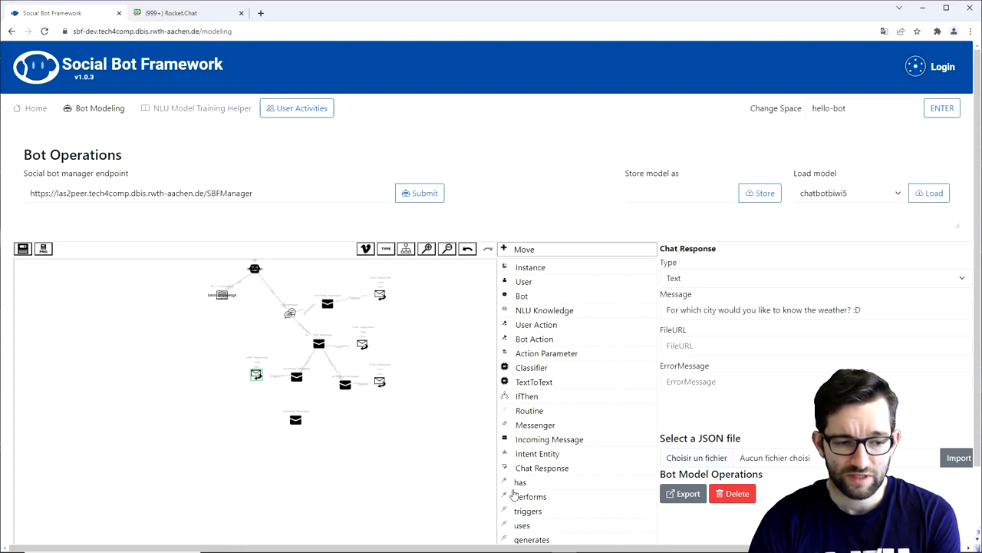
{"action": "scroll", "scroll_direction": "down", "scroll_amount": 3}
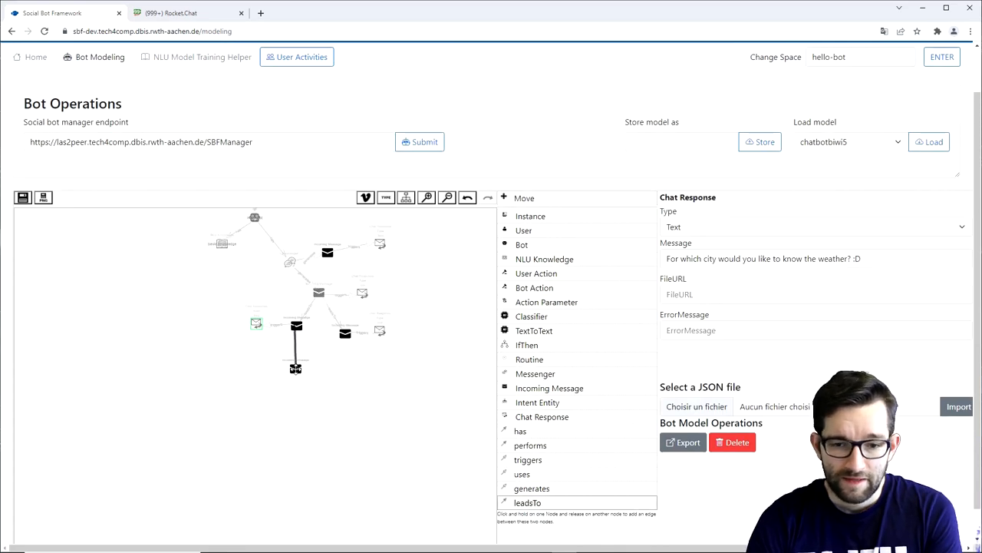
{"action": "left_click", "coordinate": [528, 501]}
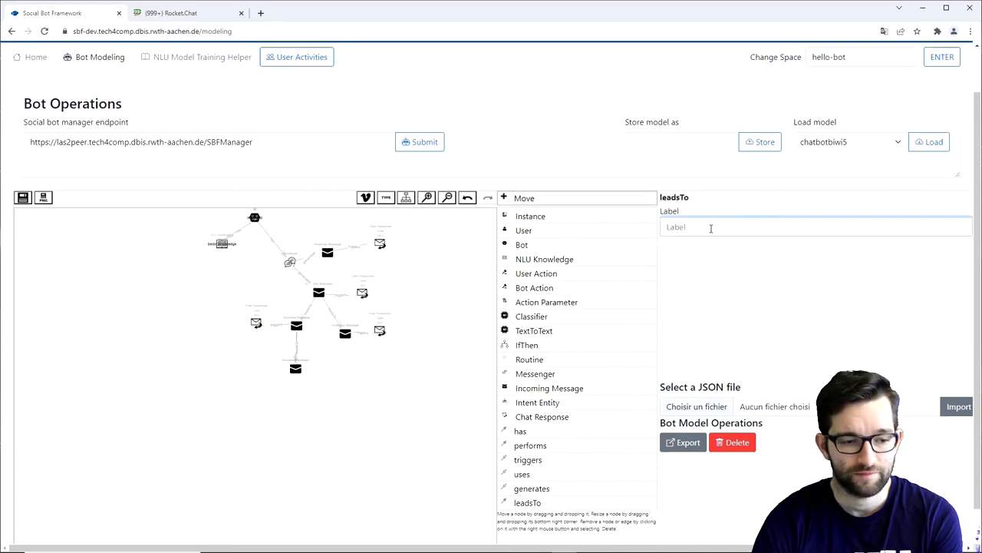
{"action": "type", "text": "city"}
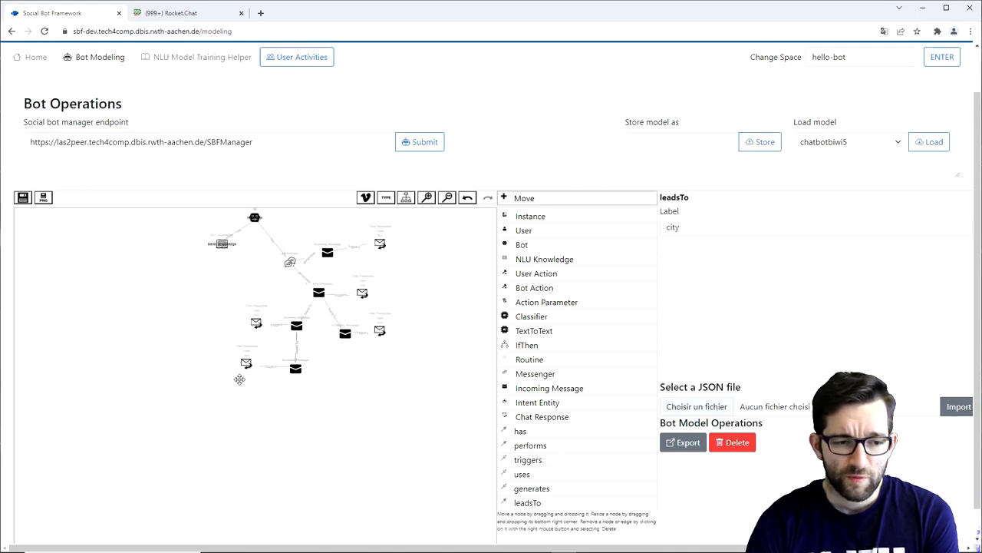
{"action": "mouse_move", "coordinate": [171, 339]}
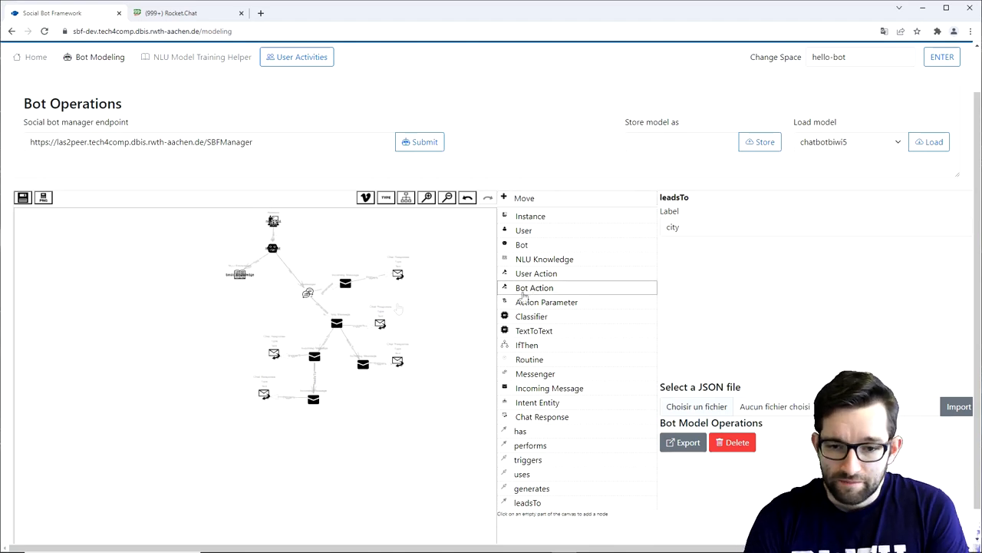
{"action": "mouse_move", "coordinate": [144, 327]}
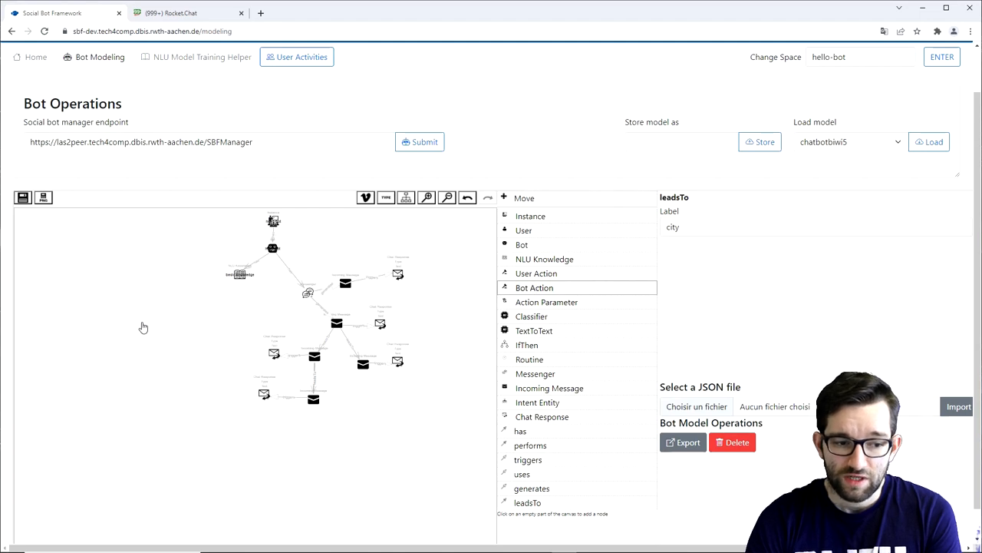
{"action": "mouse_move", "coordinate": [135, 319]}
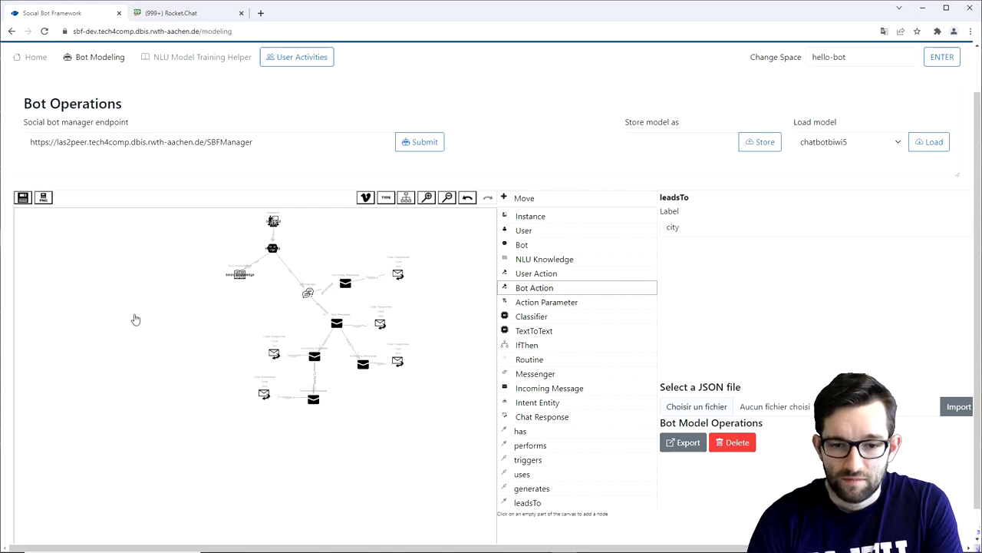
Place a new Bot Action node and an Action Parameter node beside it on the canvas
{"action": "left_click", "coordinate": [534, 287]}
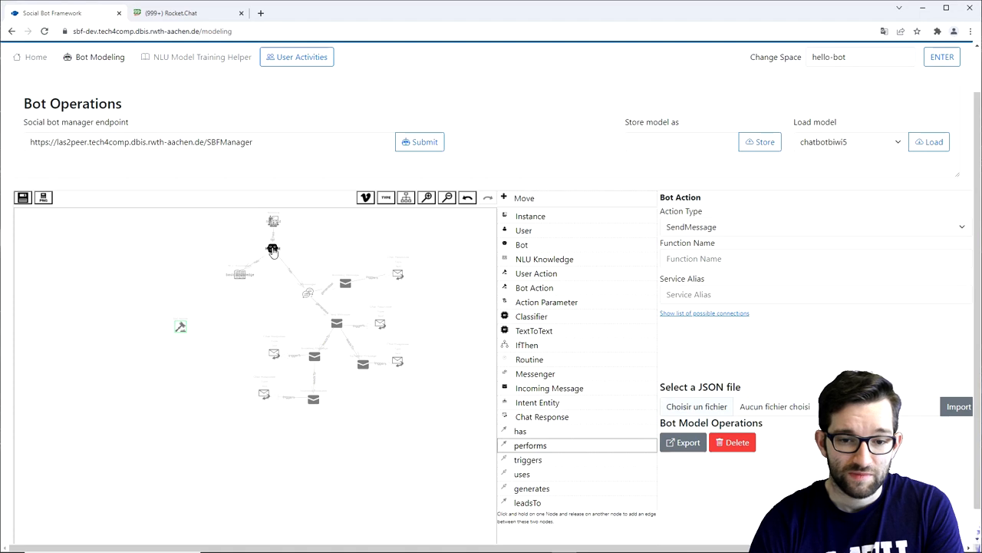
{"action": "left_click", "coordinate": [23, 196]}
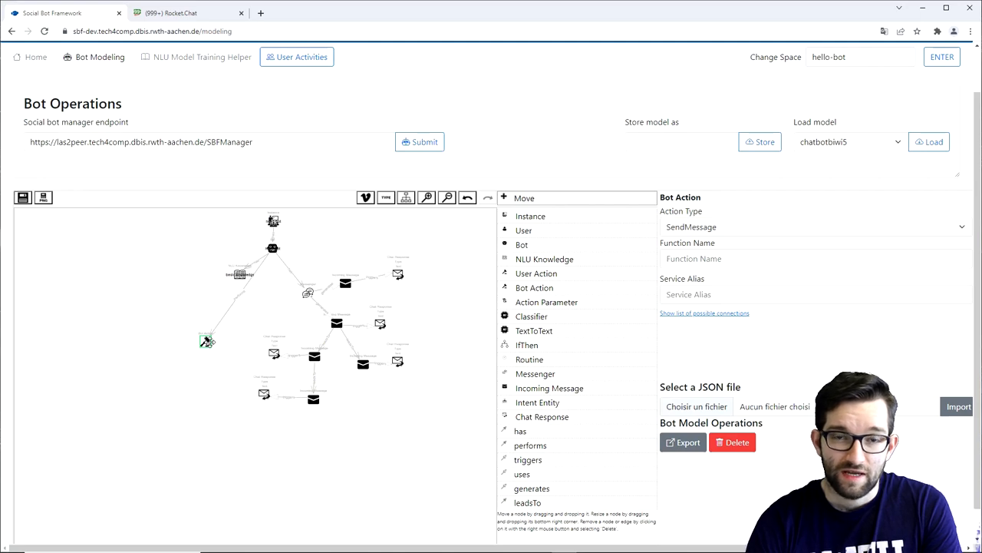
{"action": "mouse_move", "coordinate": [531, 484]}
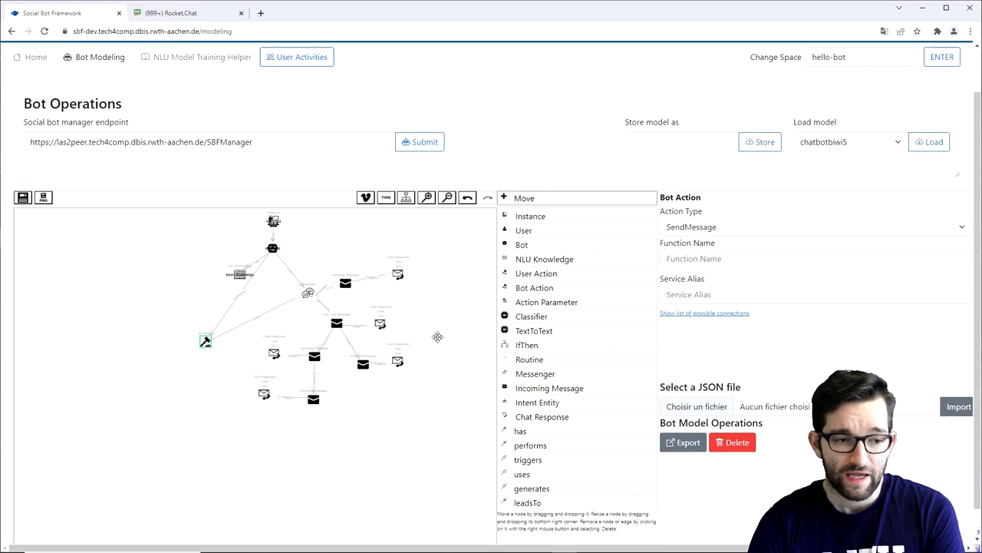
{"action": "mouse_move", "coordinate": [442, 344]}
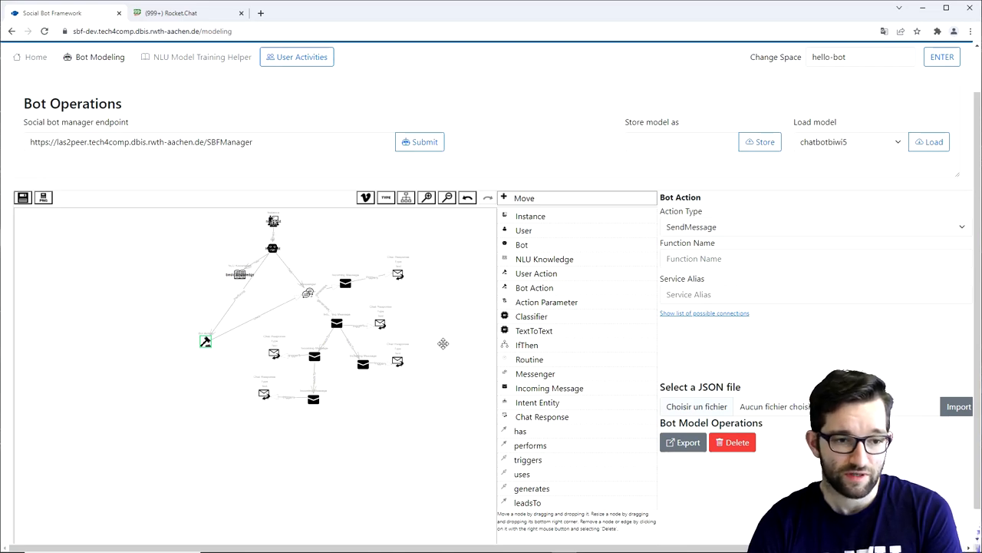
{"action": "mouse_move", "coordinate": [551, 313]}
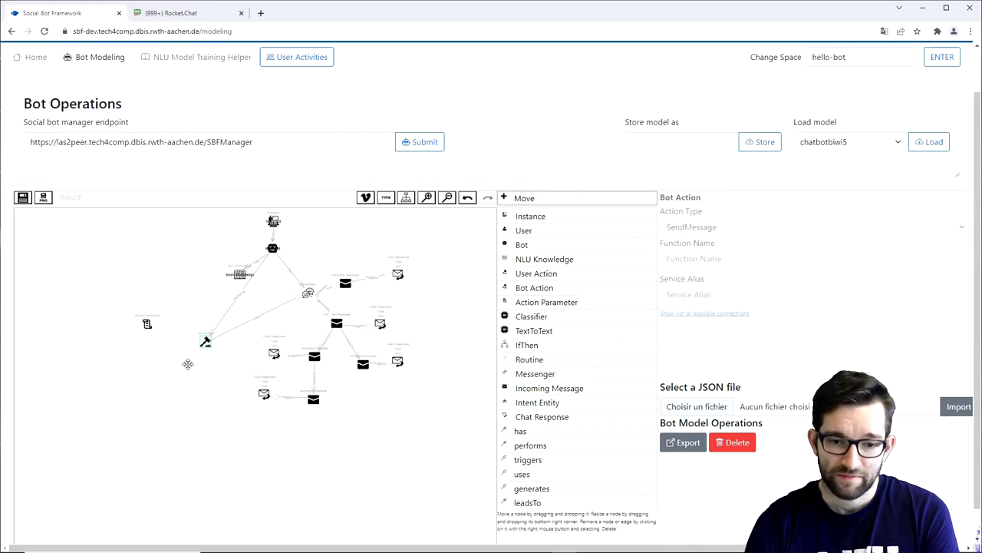
{"action": "left_click", "coordinate": [164, 331]}
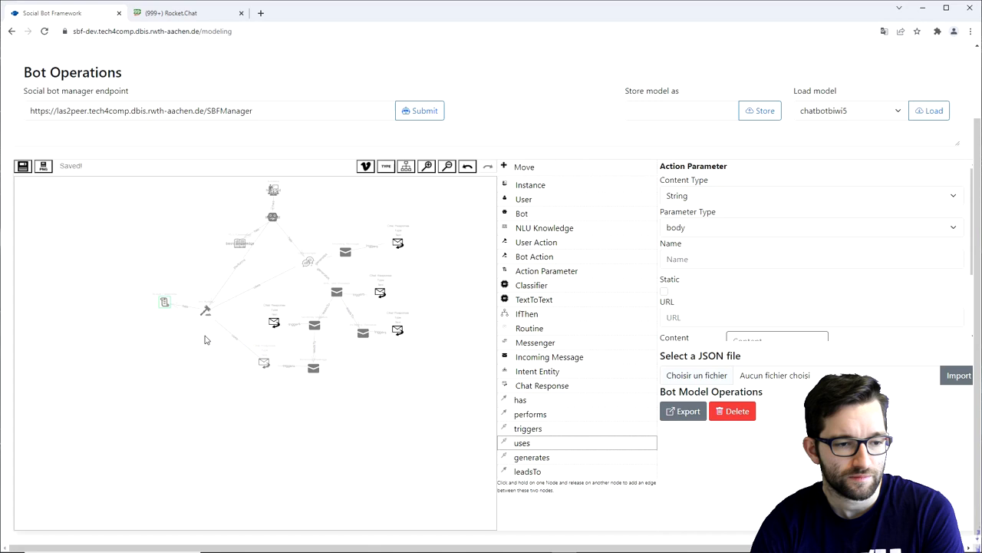
Link the Action Parameter to the Bot Action with a uses edge and arrange the nodes
{"action": "left_click", "coordinate": [525, 166]}
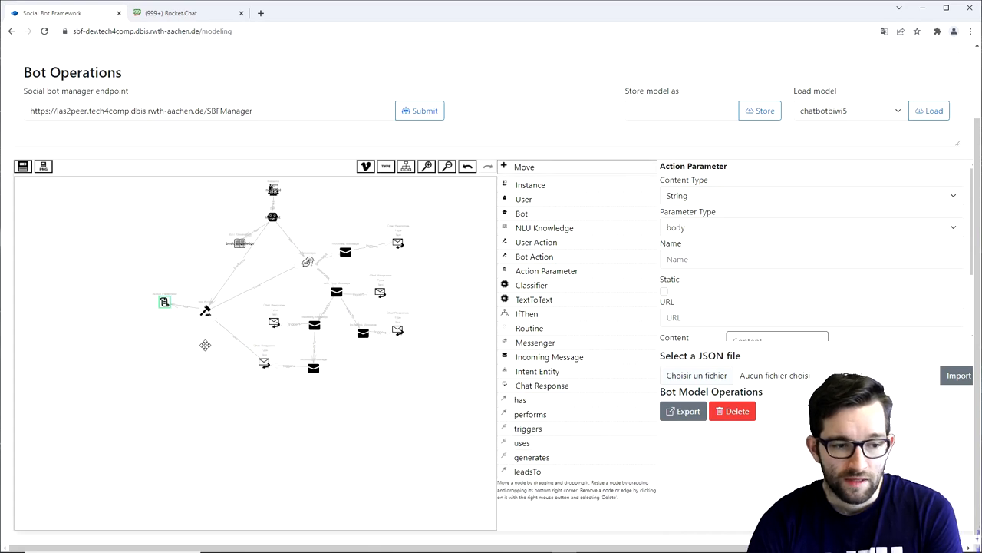
{"action": "mouse_move", "coordinate": [218, 344]}
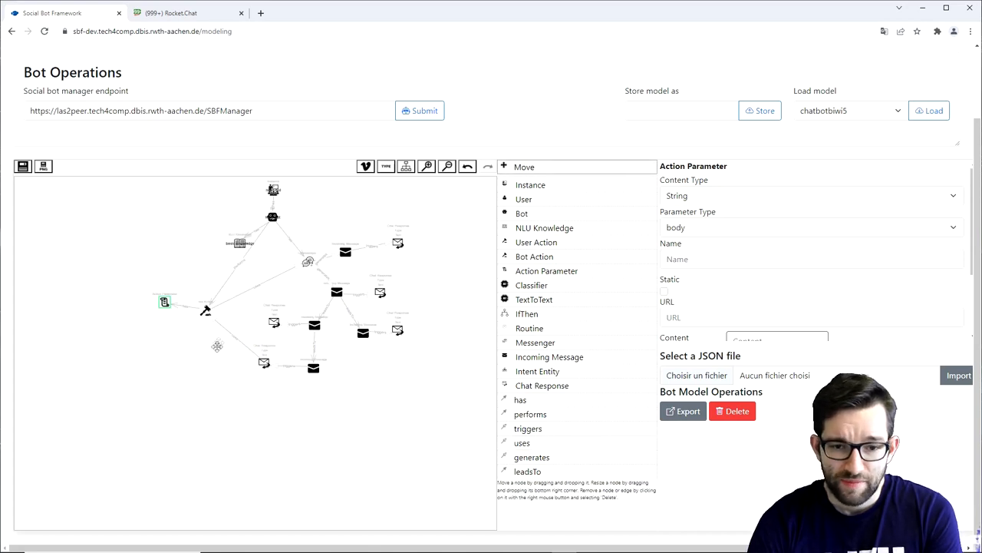
Make the Bot Action an OpenAPI getWeatherbot call with the tech4comp weather service URL
{"action": "left_click", "coordinate": [205, 310]}
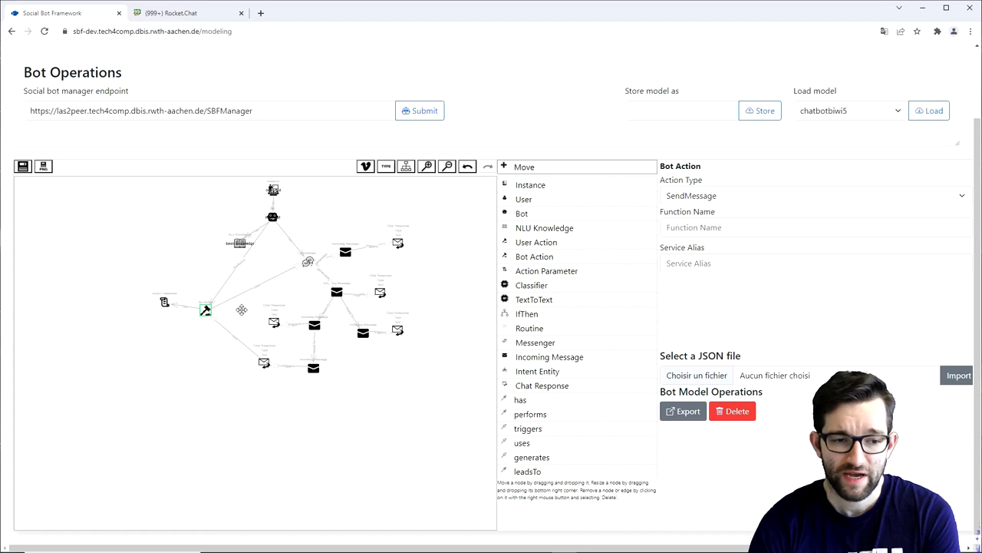
{"action": "mouse_move", "coordinate": [537, 270]}
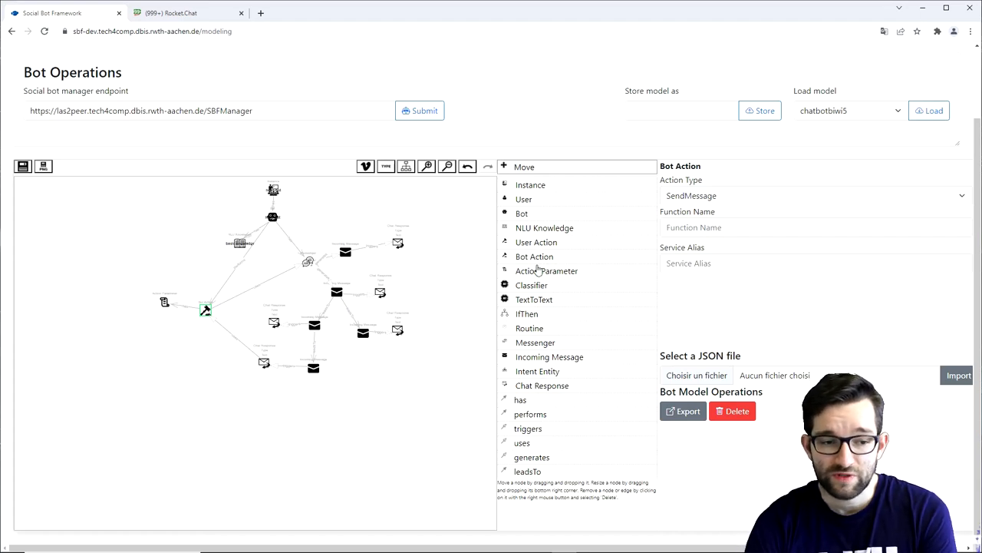
{"action": "left_click", "coordinate": [813, 194]}
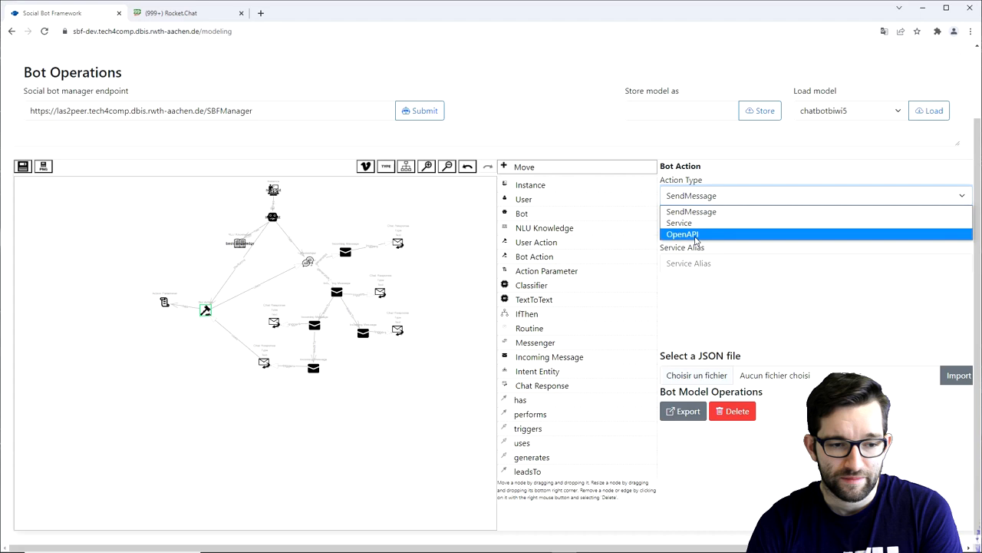
{"action": "left_click", "coordinate": [683, 233]}
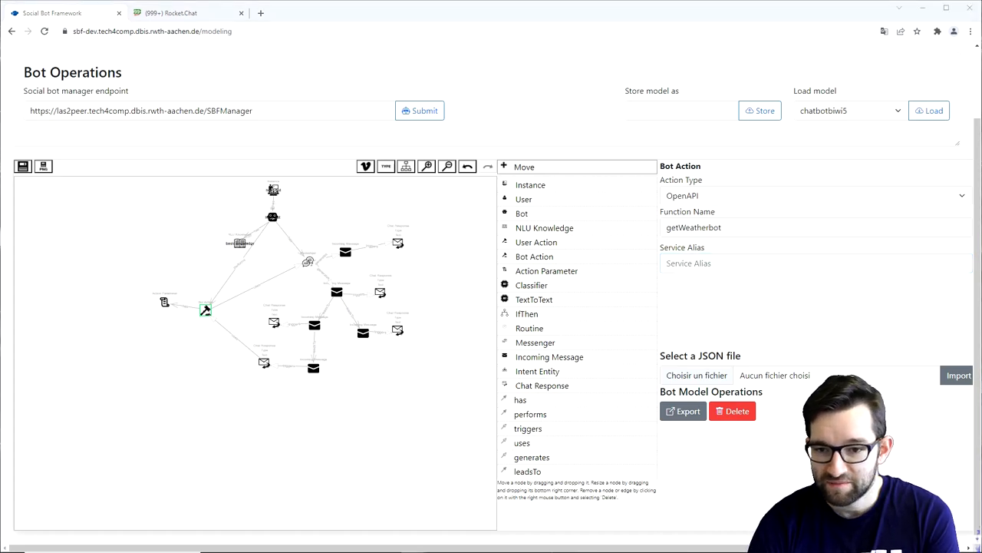
{"action": "left_click", "coordinate": [767, 263]}
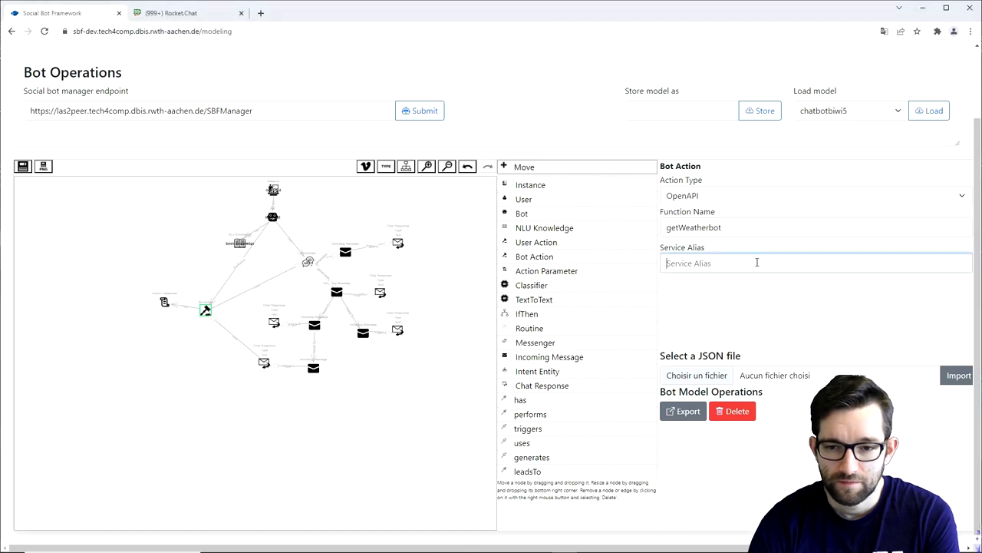
{"action": "type", "text": "https://files.tech4comp.dbis.rwth-aachen.de/weather"}
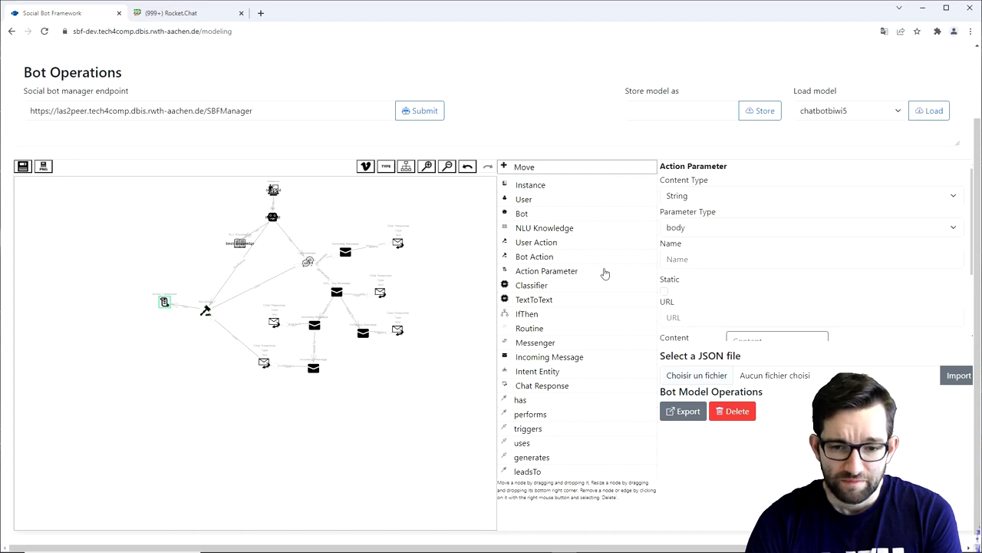
{"action": "mouse_move", "coordinate": [666, 298]}
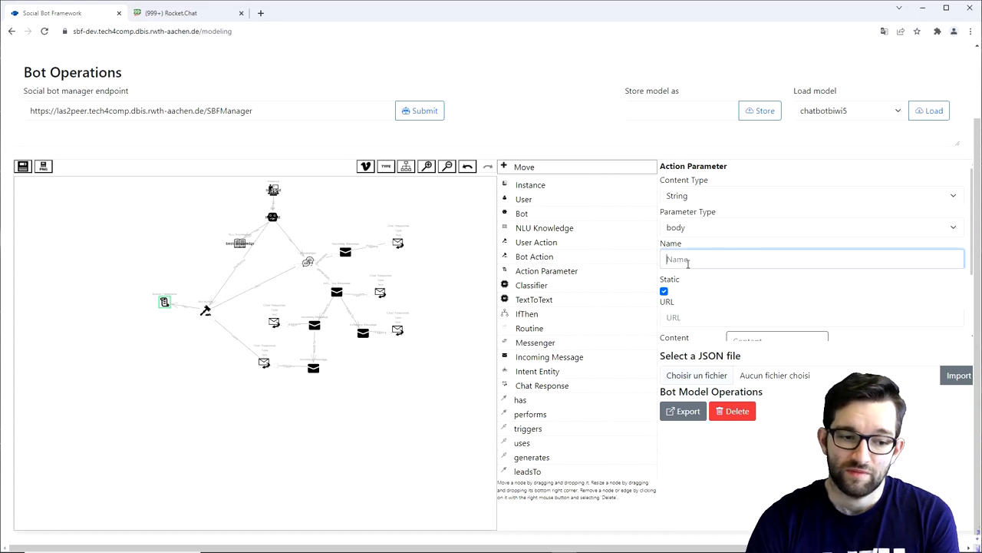
Name the static Action Parameter 'authToken' and fill in its token content
{"action": "type", "text": "auth"}
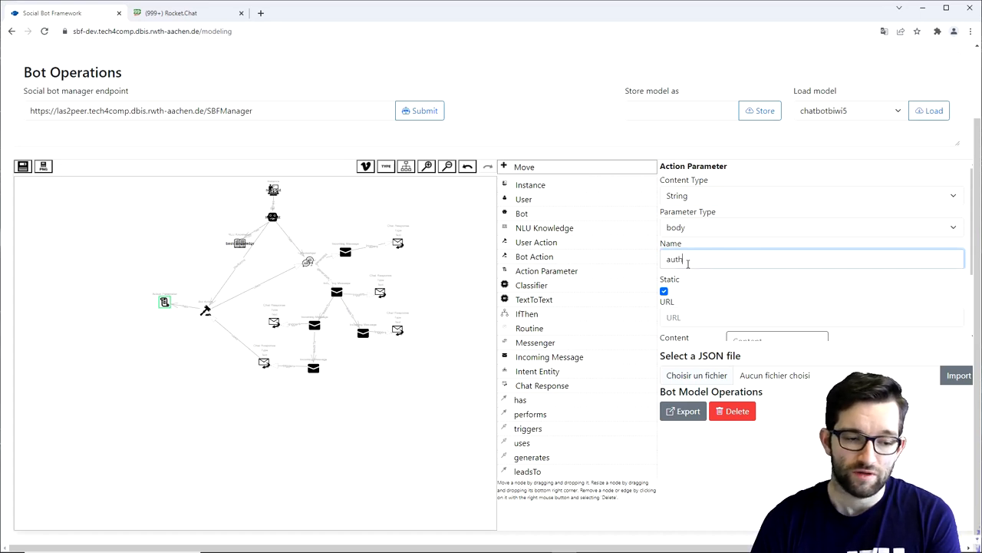
{"action": "type", "text": "Token"}
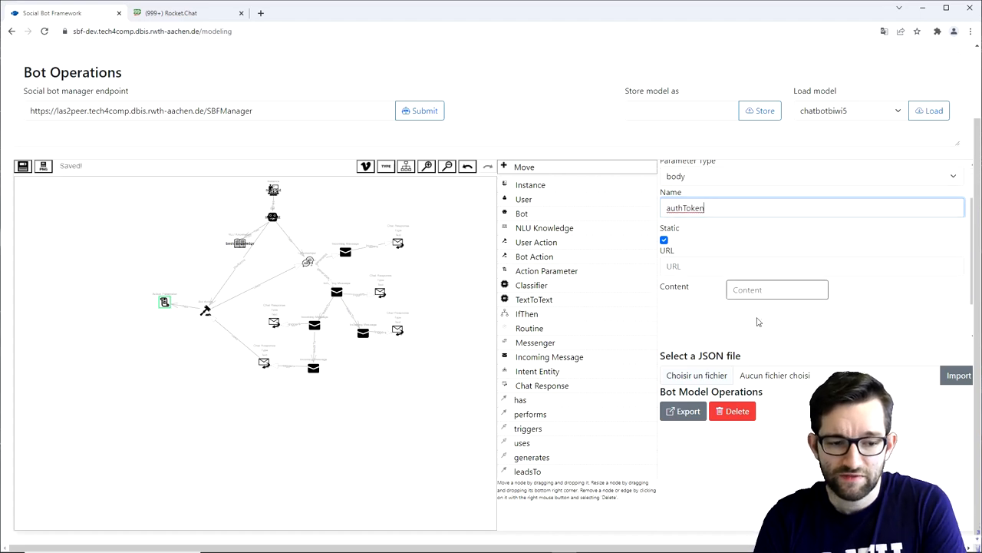
{"action": "left_click", "coordinate": [777, 288]}
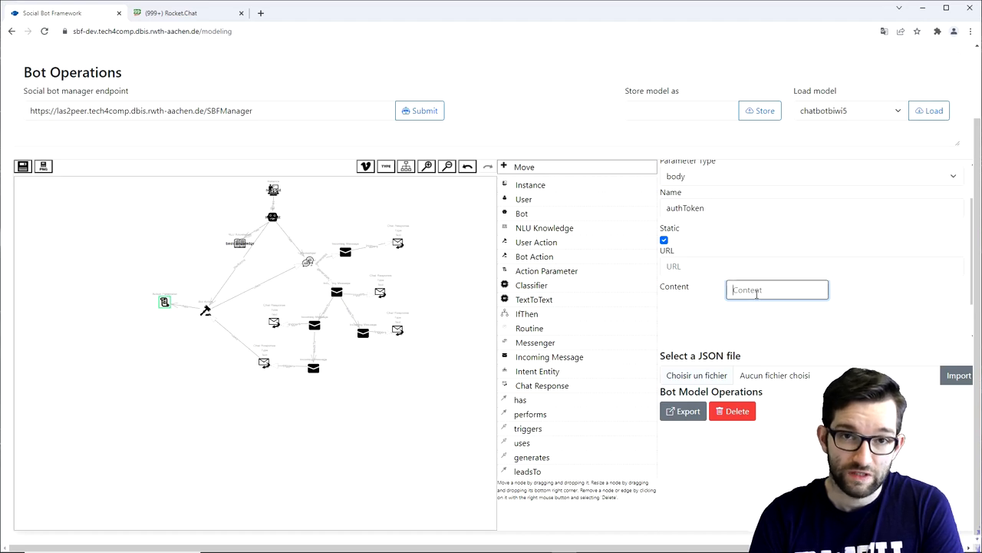
{"action": "type", "text": "qwera"}
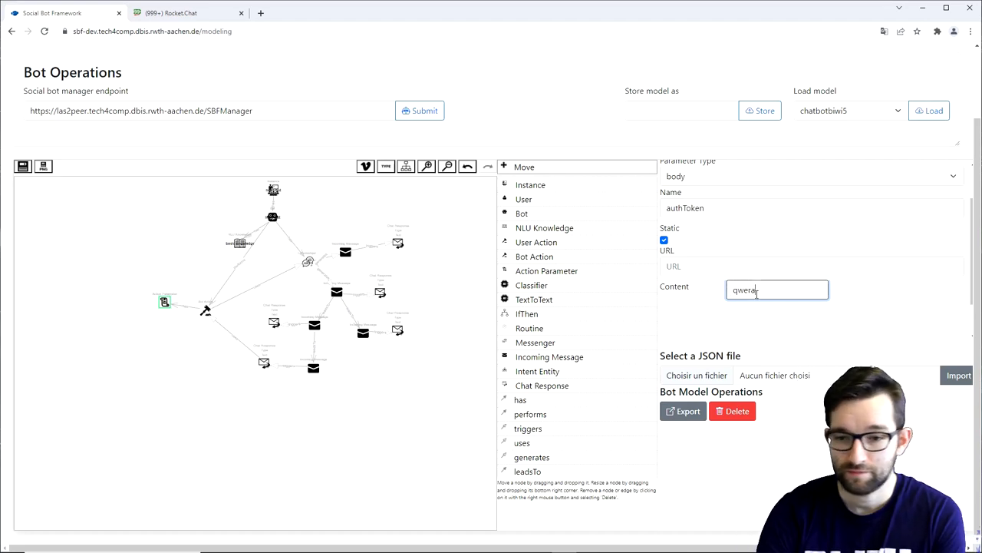
{"action": "type", "text": "sws"}
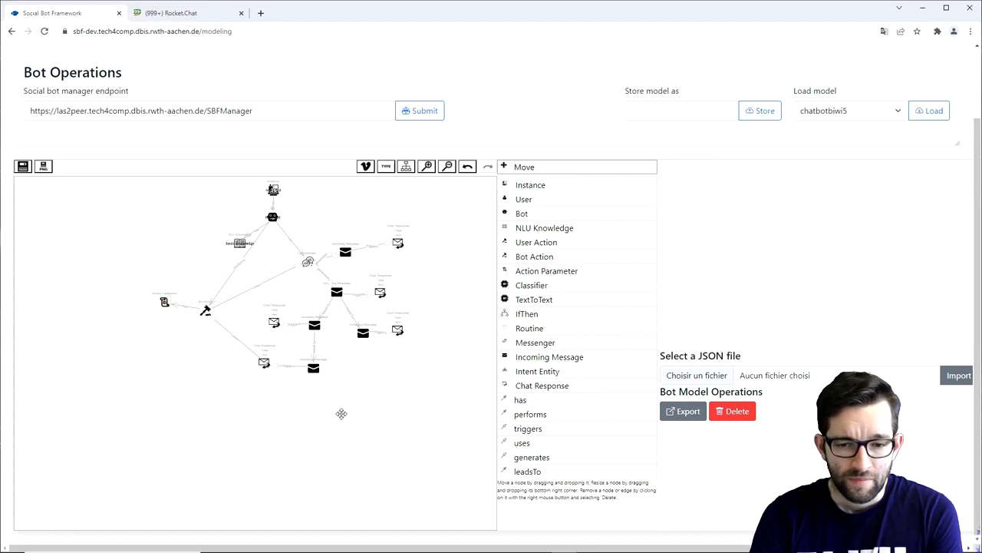
{"action": "mouse_move", "coordinate": [335, 411]}
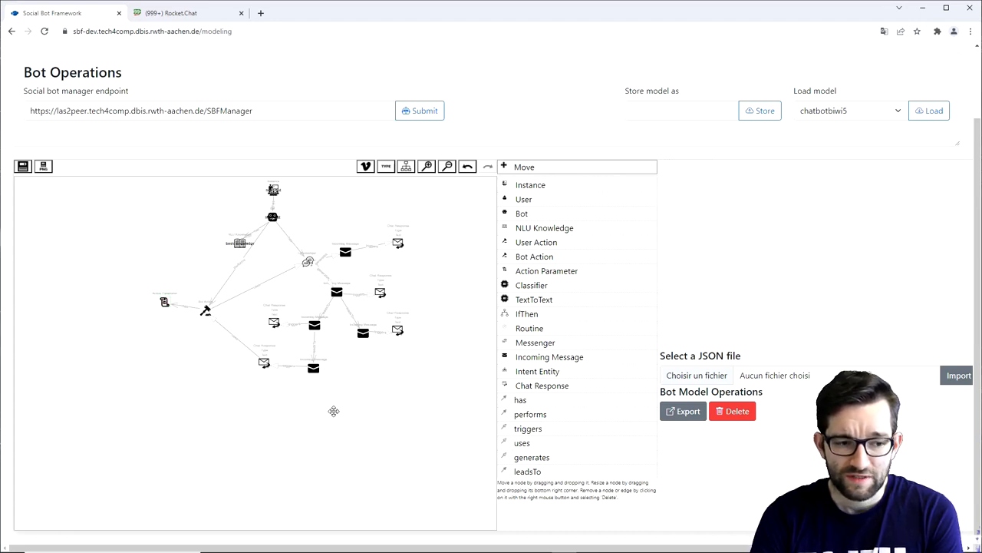
{"action": "mouse_move", "coordinate": [299, 398]}
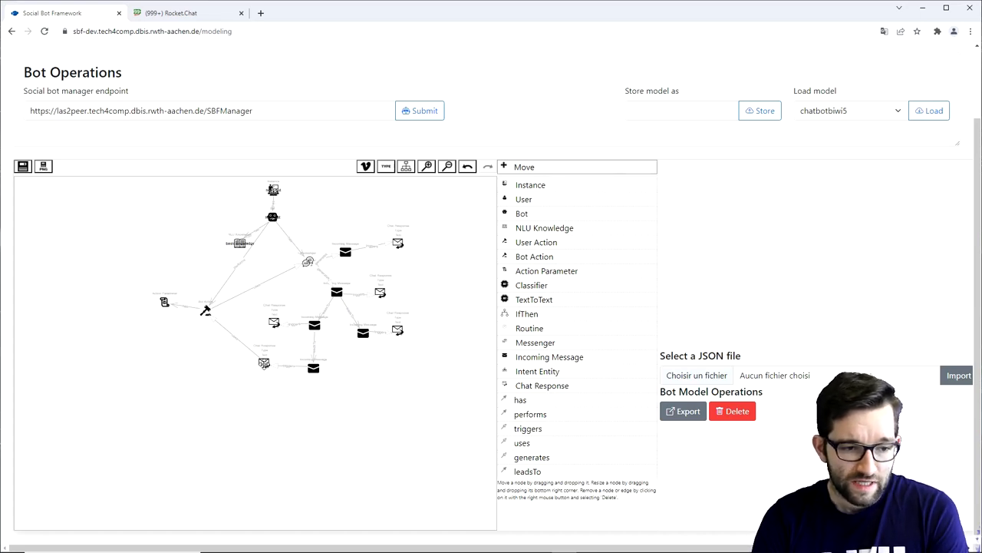
Set the final Chat Response to 'Alright, I'll try fetching the weather for [cityName] :)'
{"action": "left_click", "coordinate": [253, 405]}
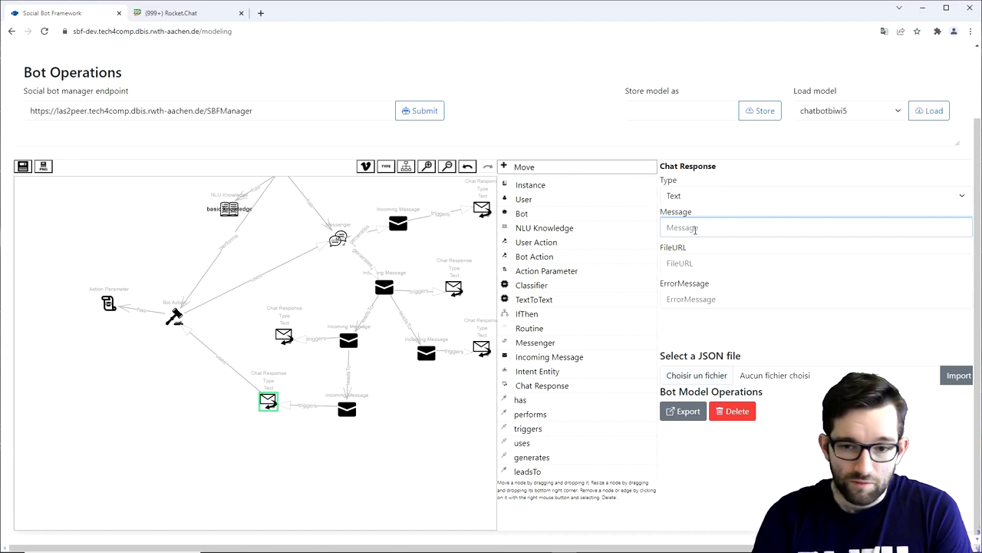
{"action": "type", "text": "Alright, y"}
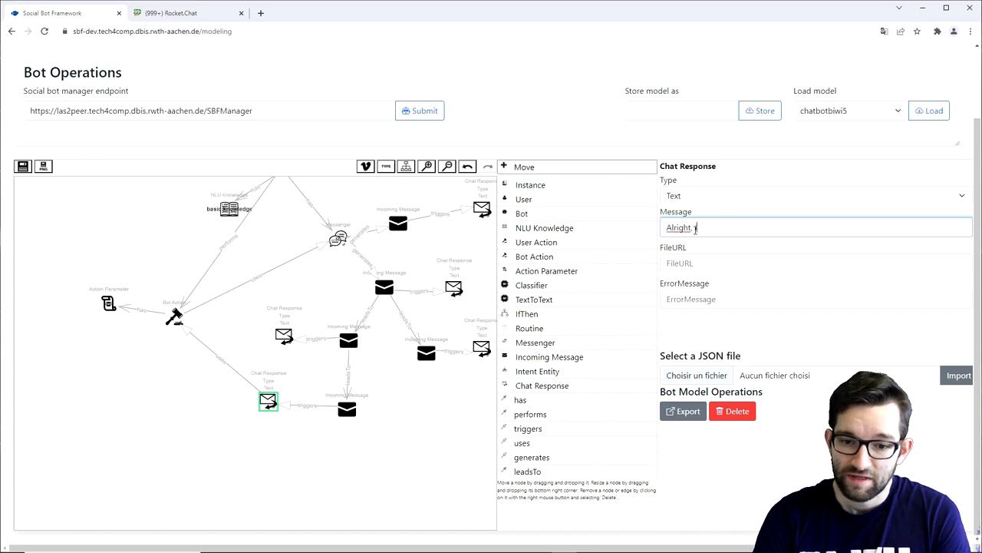
{"action": "type", "text": "'ll try fetching the weather for"}
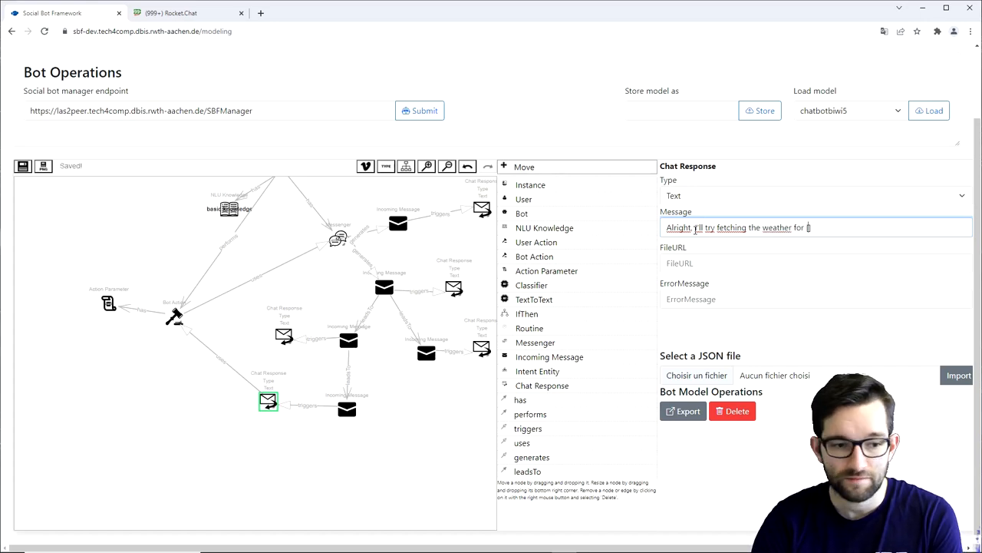
{"action": "type", "text": "[cityName] :)"}
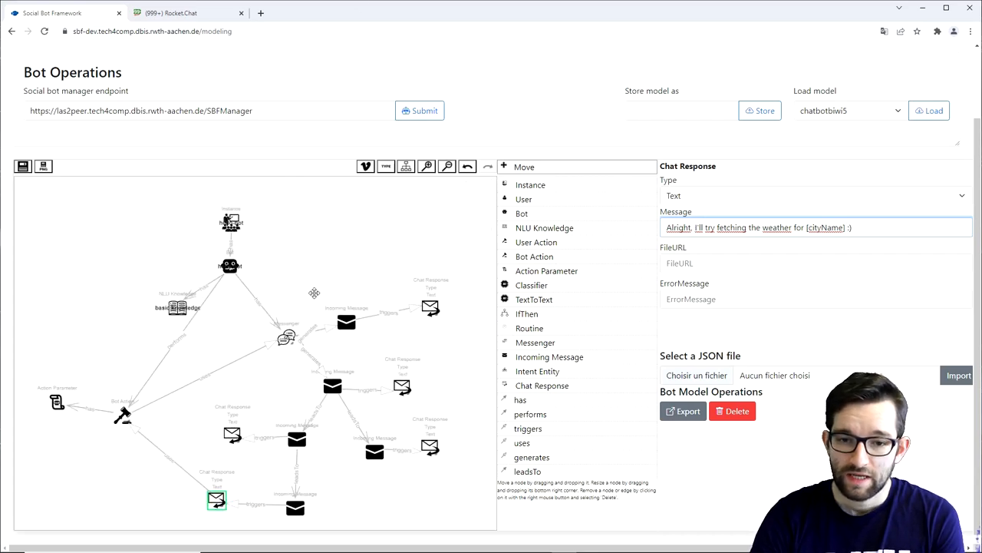
Submit the bot model to the bot manager endpoint and acknowledge the success alert
{"action": "left_click", "coordinate": [420, 111]}
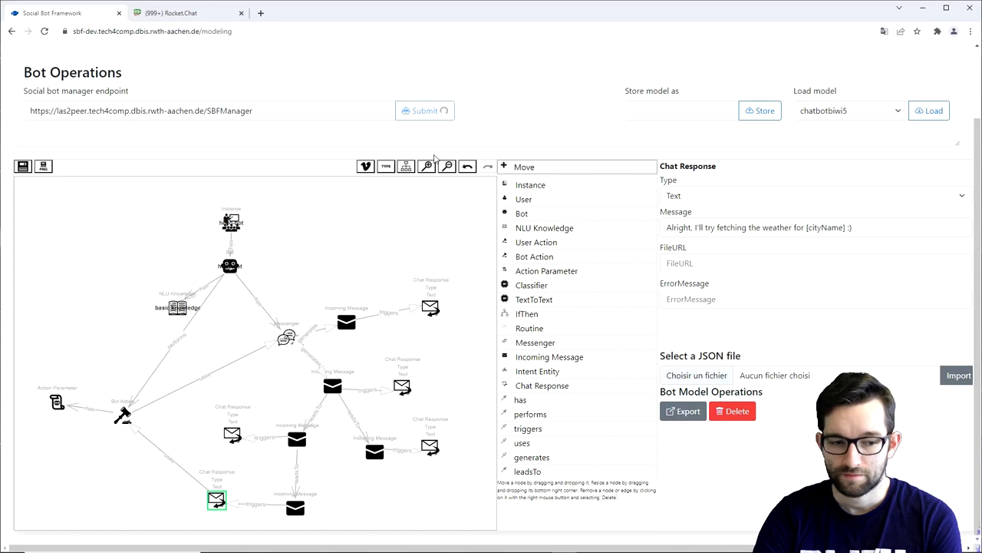
{"action": "left_click", "coordinate": [423, 110]}
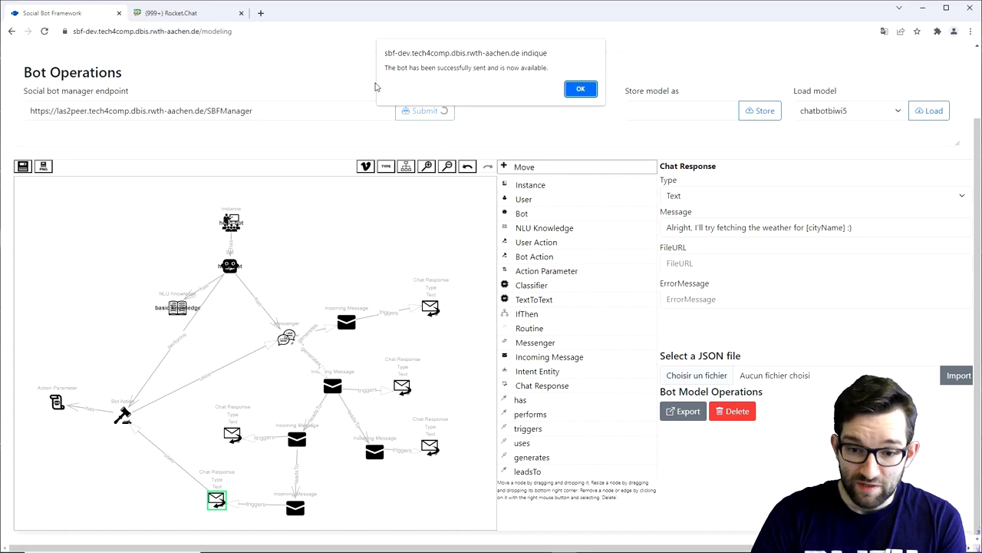
{"action": "left_click", "coordinate": [184, 12]}
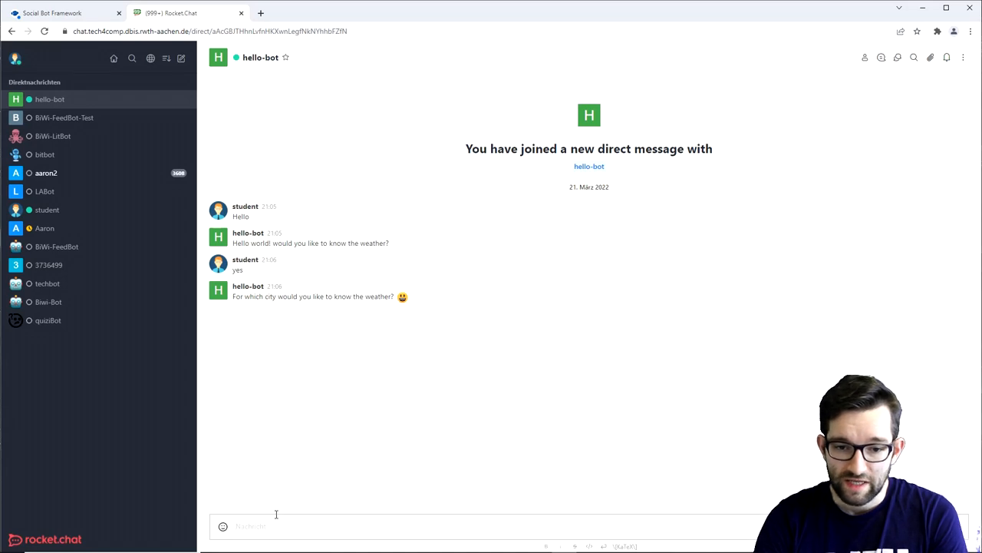
Reply 'for bruxelles' to hello-bot and receive its clear-sky, 11°C weather report
{"action": "type", "text": "for"}
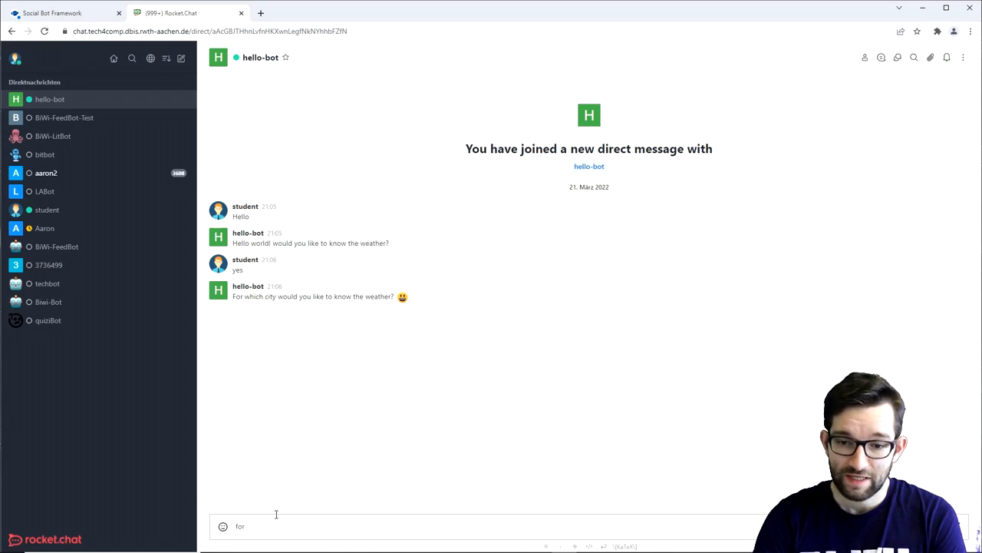
{"action": "type", "text": "bru"}
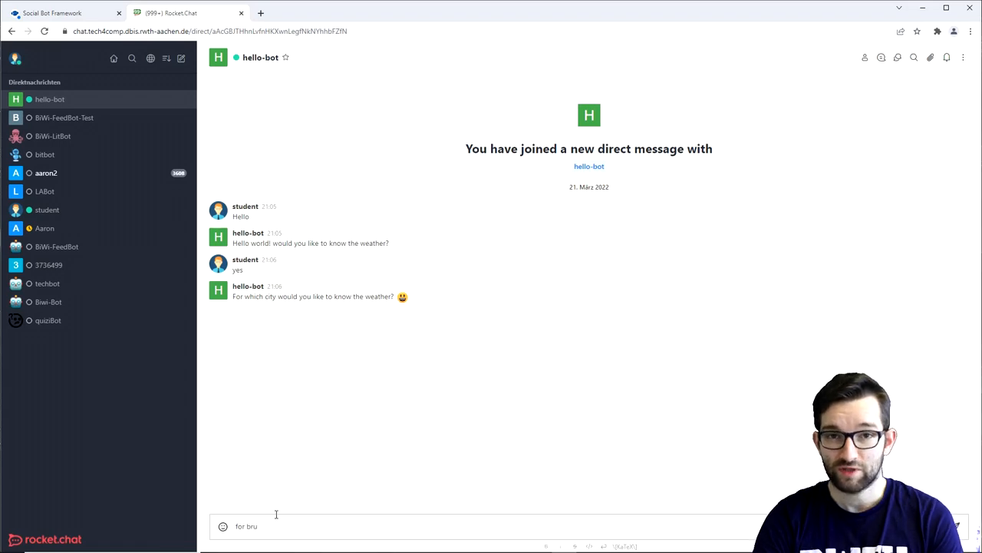
{"action": "type", "text": "xelles"}
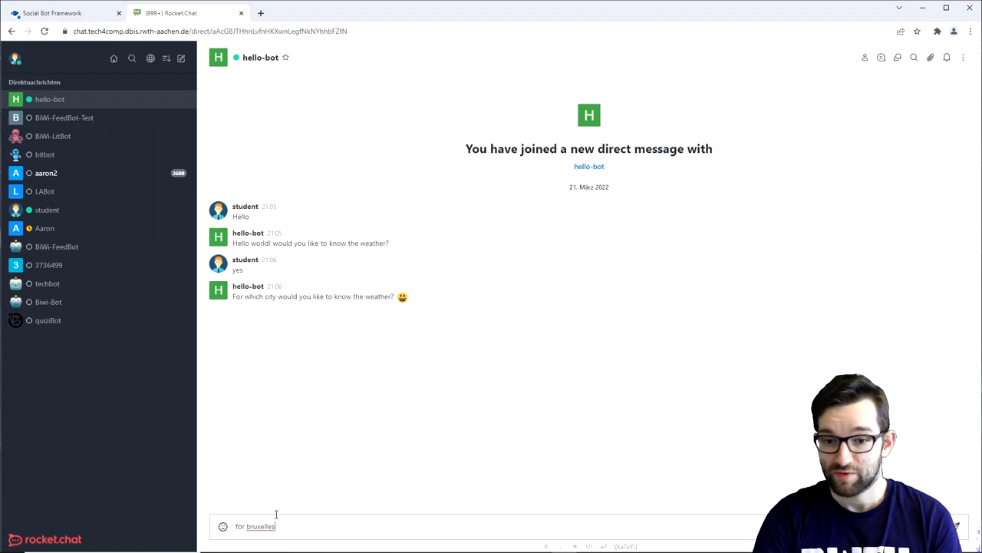
{"action": "key", "text": "Return"}
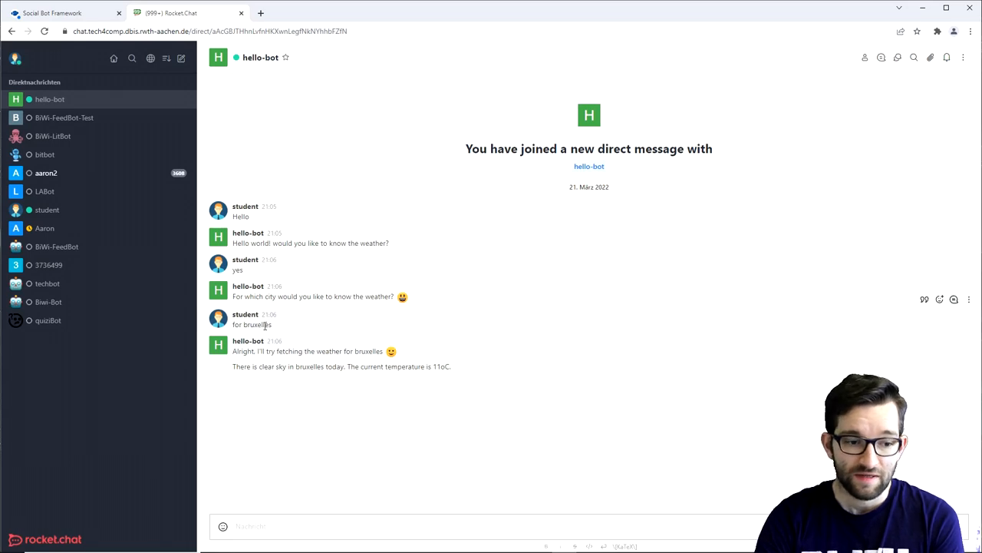
{"action": "double_click", "coordinate": [242, 365]}
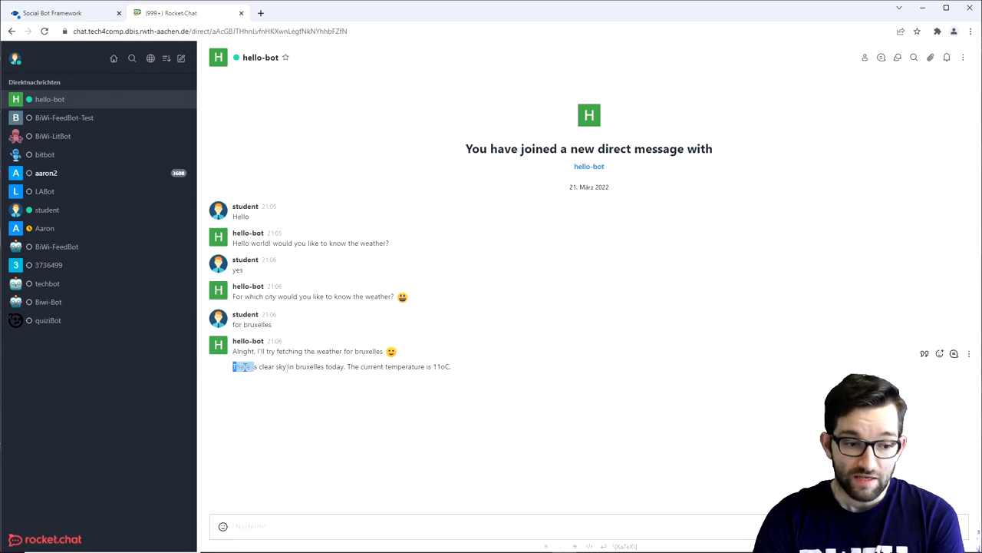